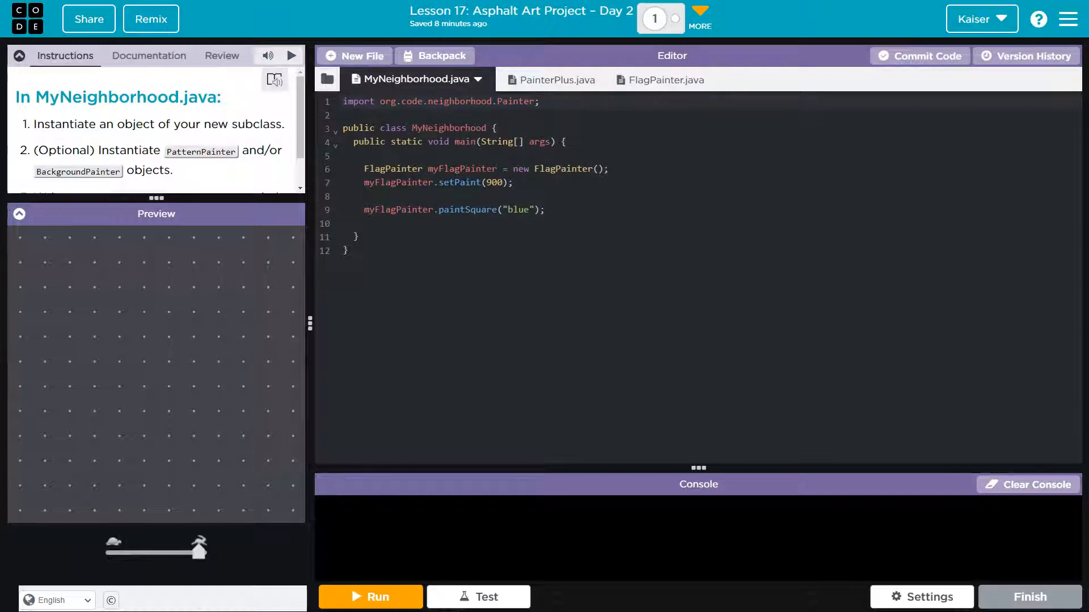
mouse_move(421, 501)
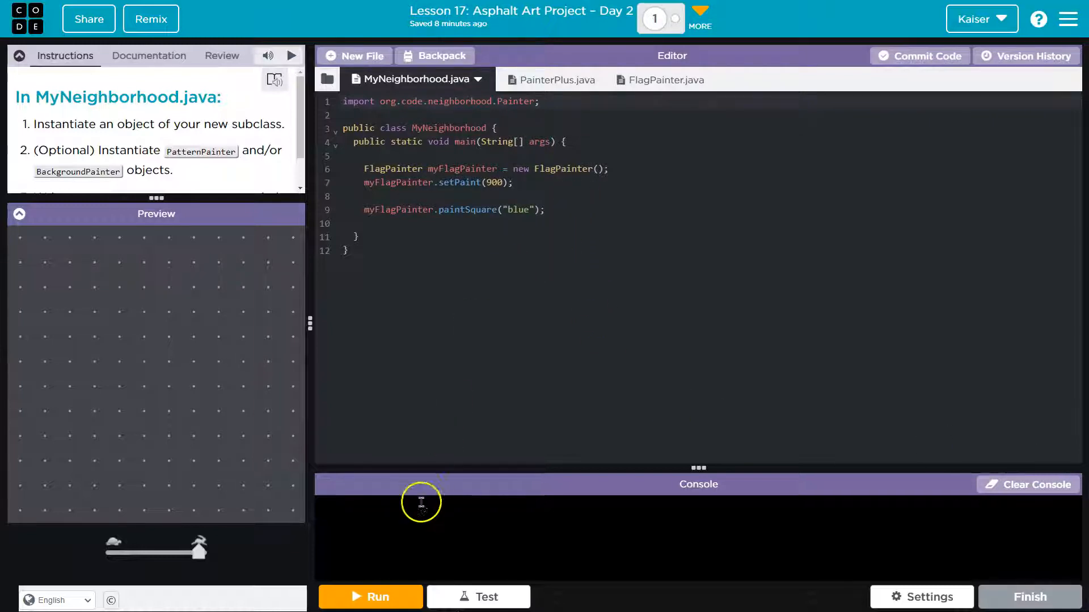
Step: Run MyNeighborhood.java to paint the blue square with its white checkerboard pattern
click(370, 597)
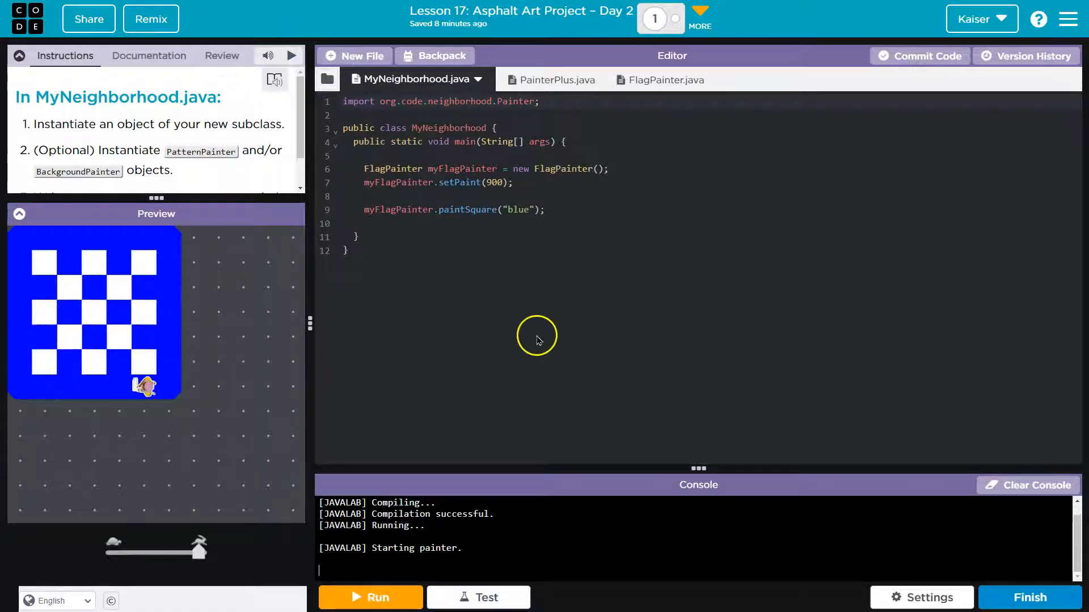
mouse_move(526, 349)
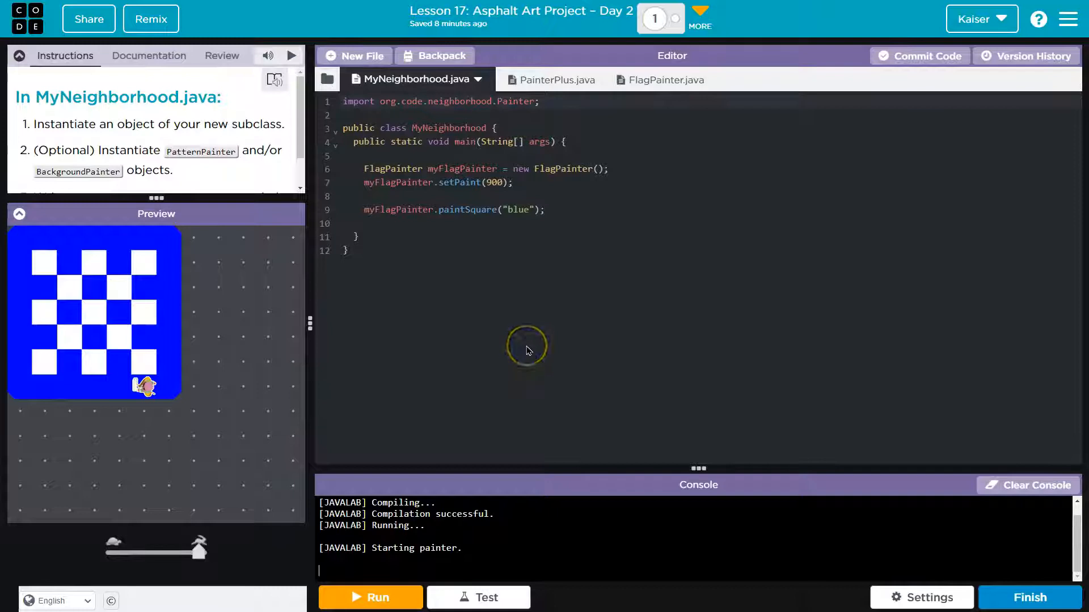
mouse_move(306, 239)
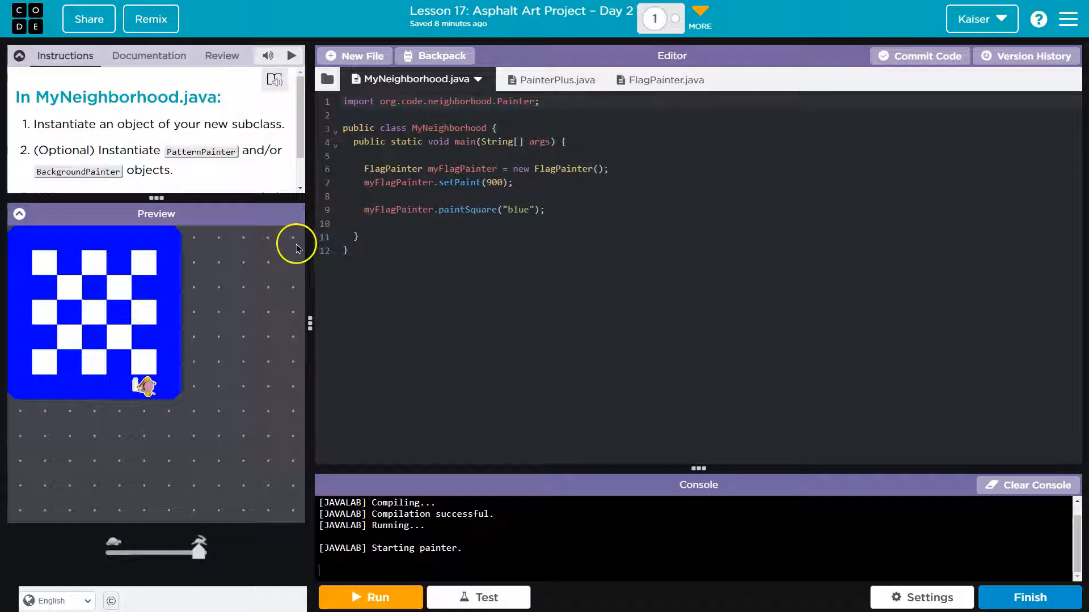
mouse_move(191, 264)
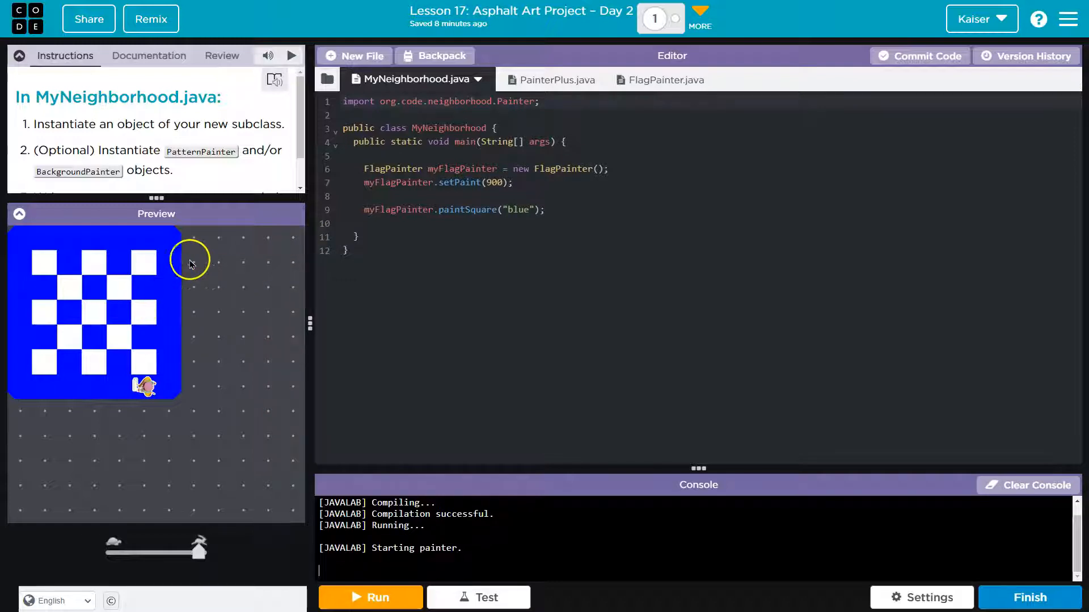
mouse_move(242, 214)
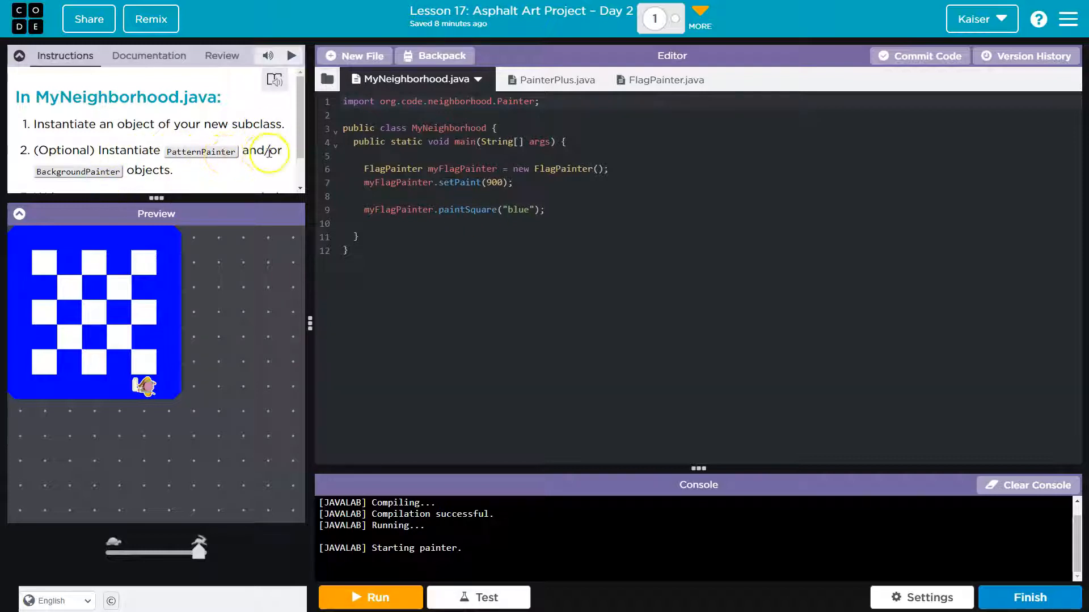
mouse_move(142, 164)
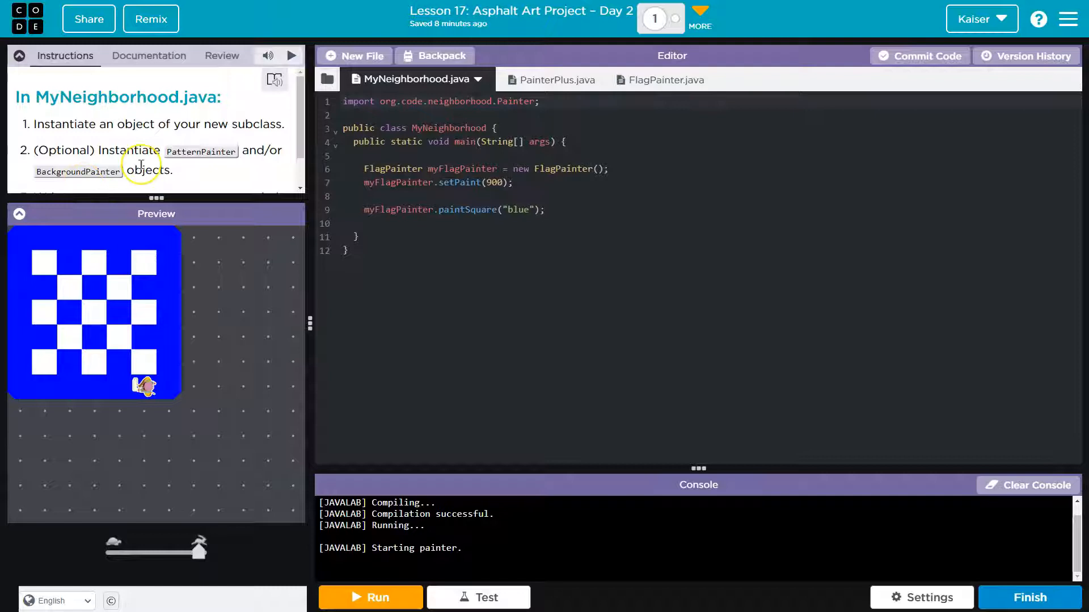
scroll(down, 3)
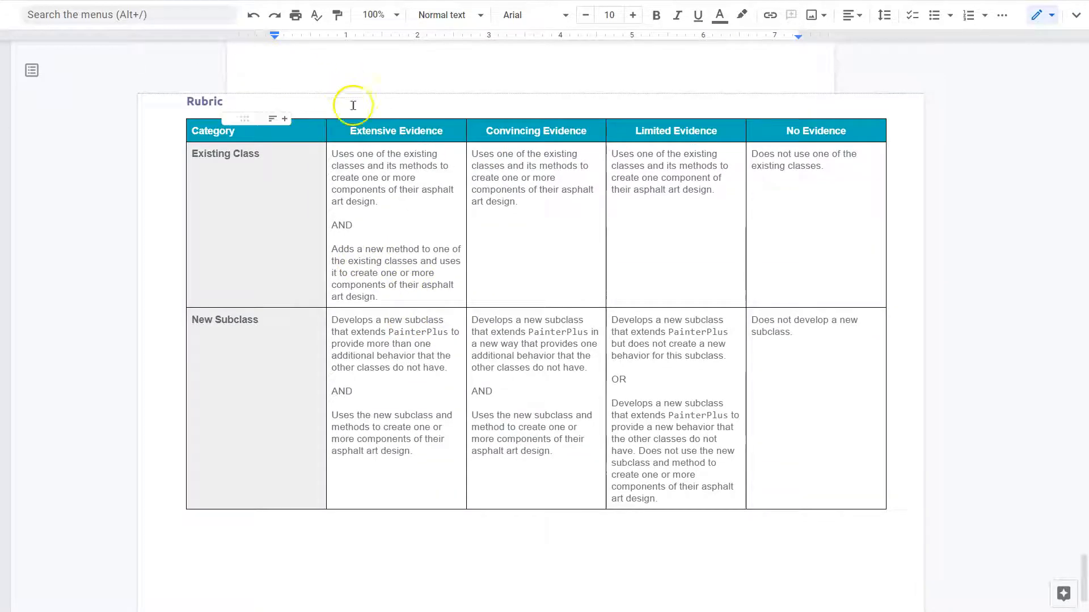
mouse_move(870, 108)
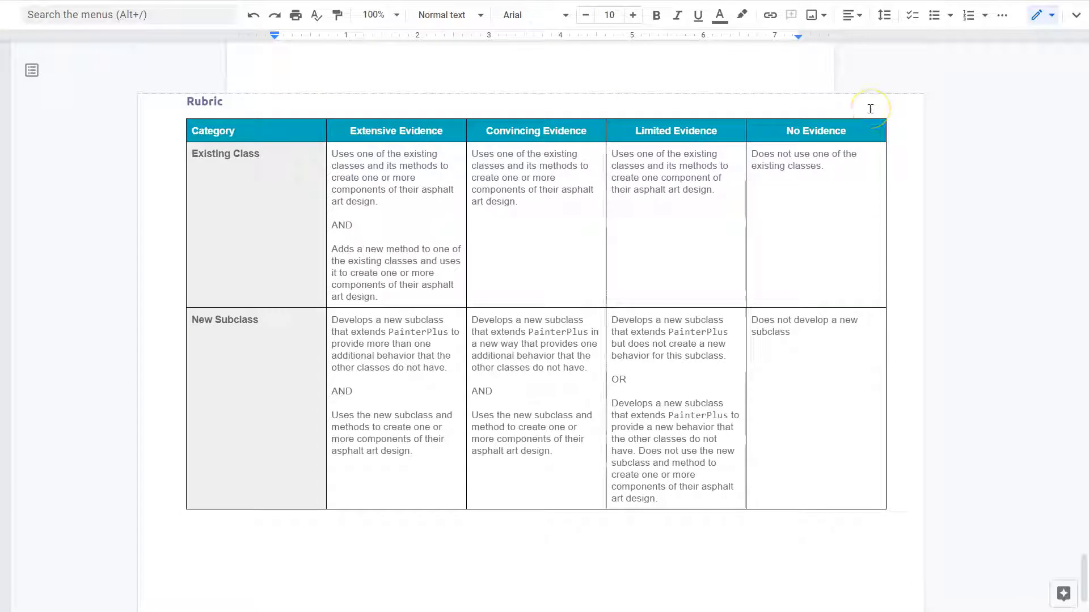
mouse_move(457, 129)
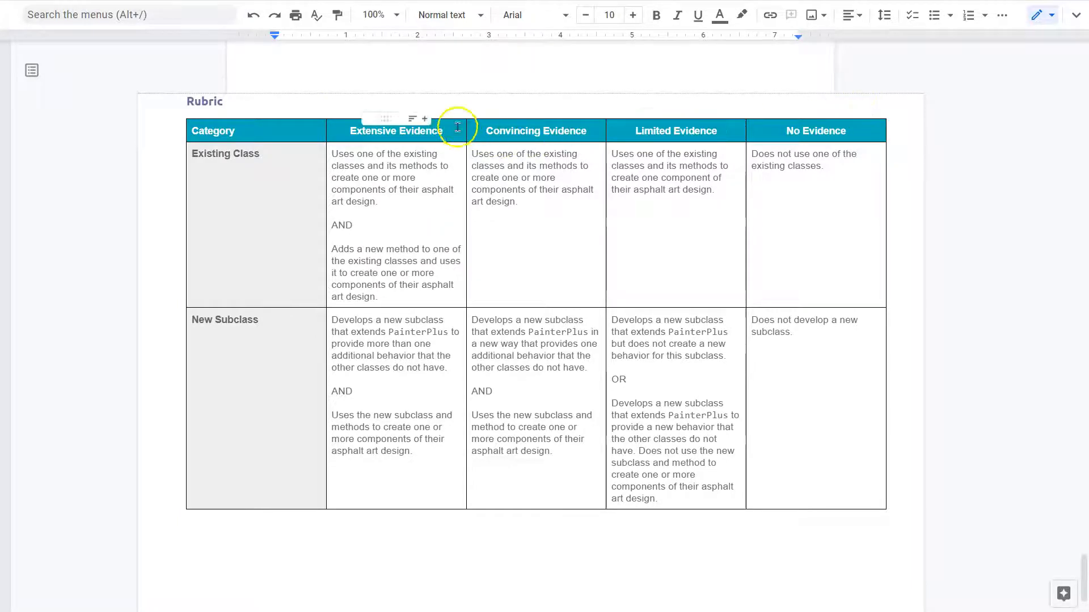
mouse_move(188, 103)
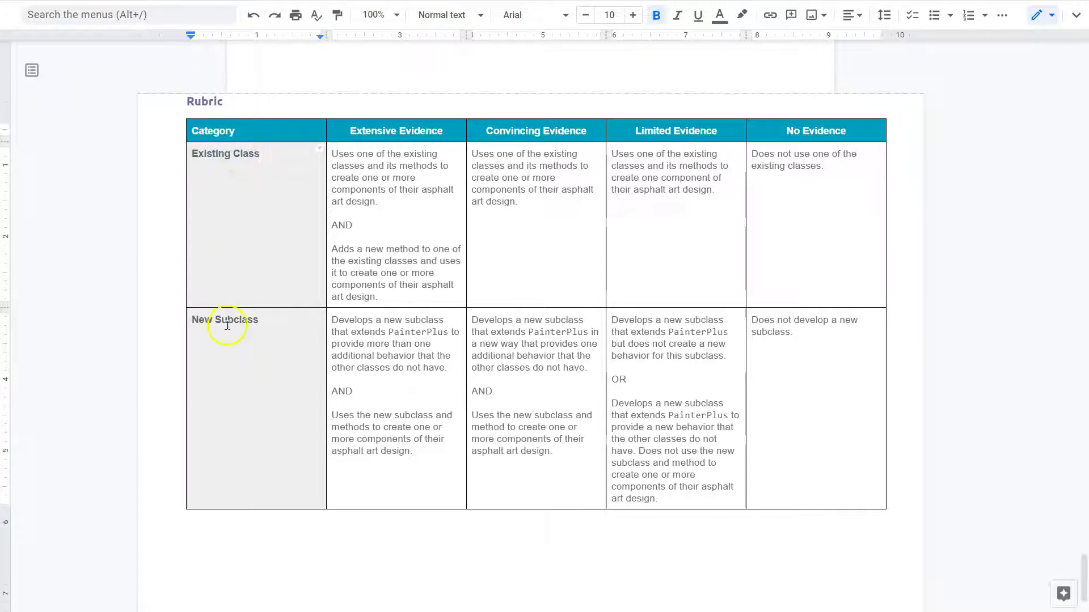
mouse_move(446, 331)
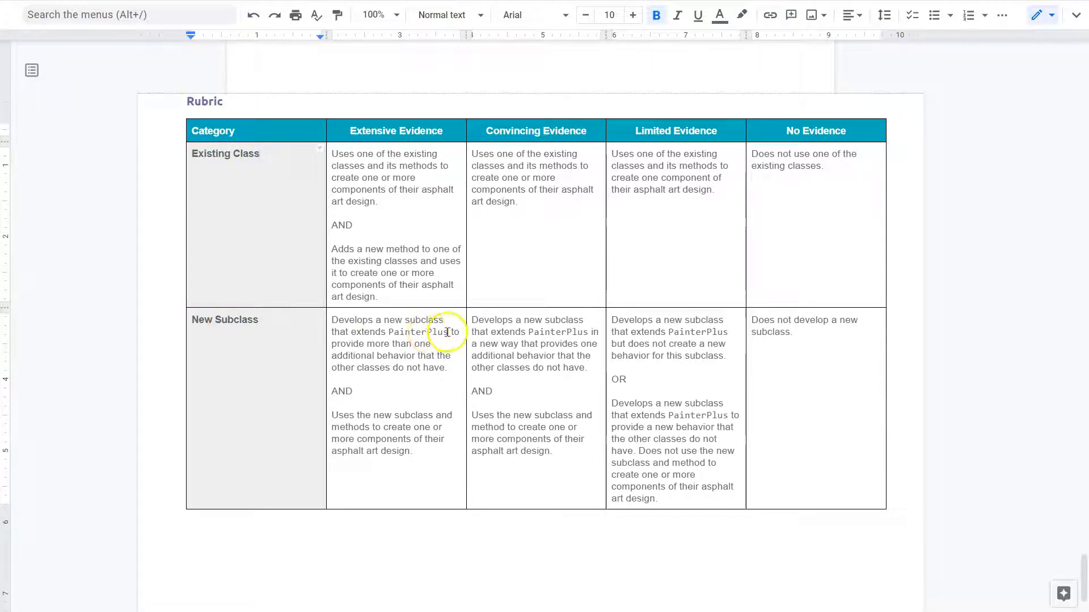
mouse_move(420, 447)
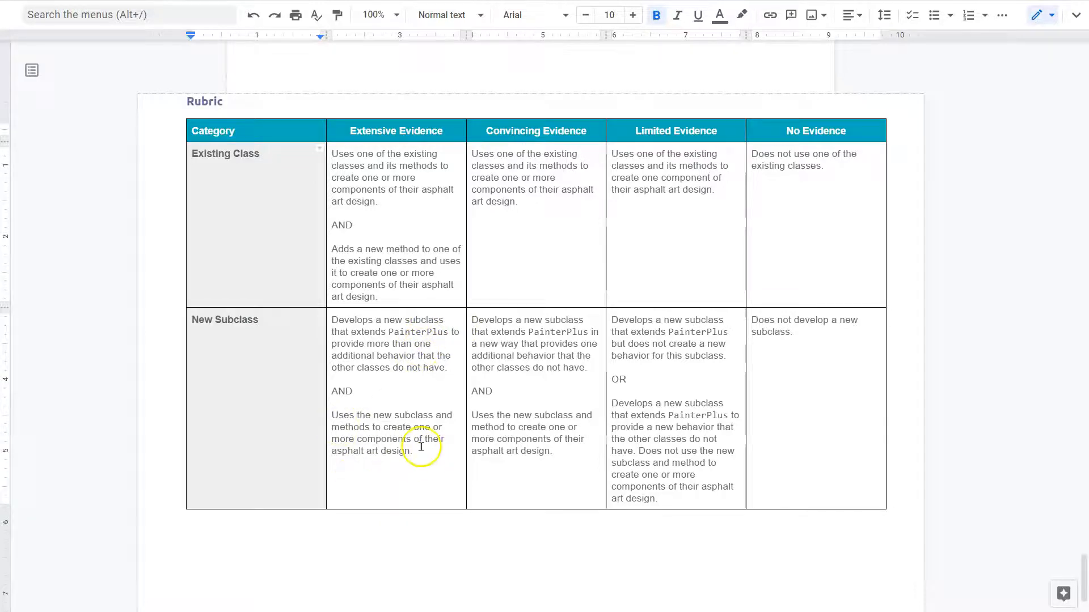
mouse_move(228, 158)
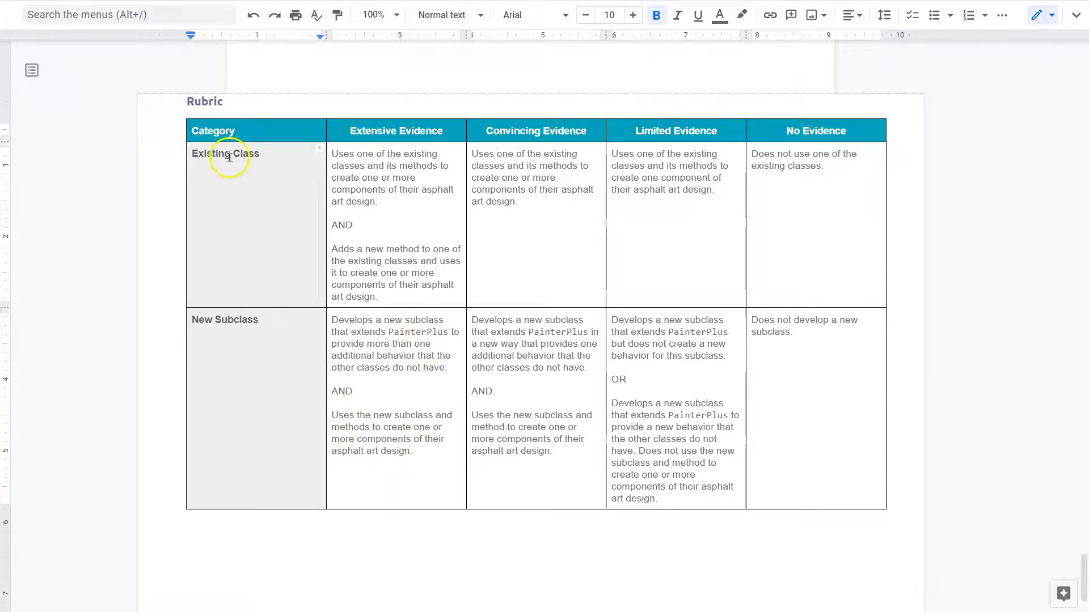
mouse_move(422, 191)
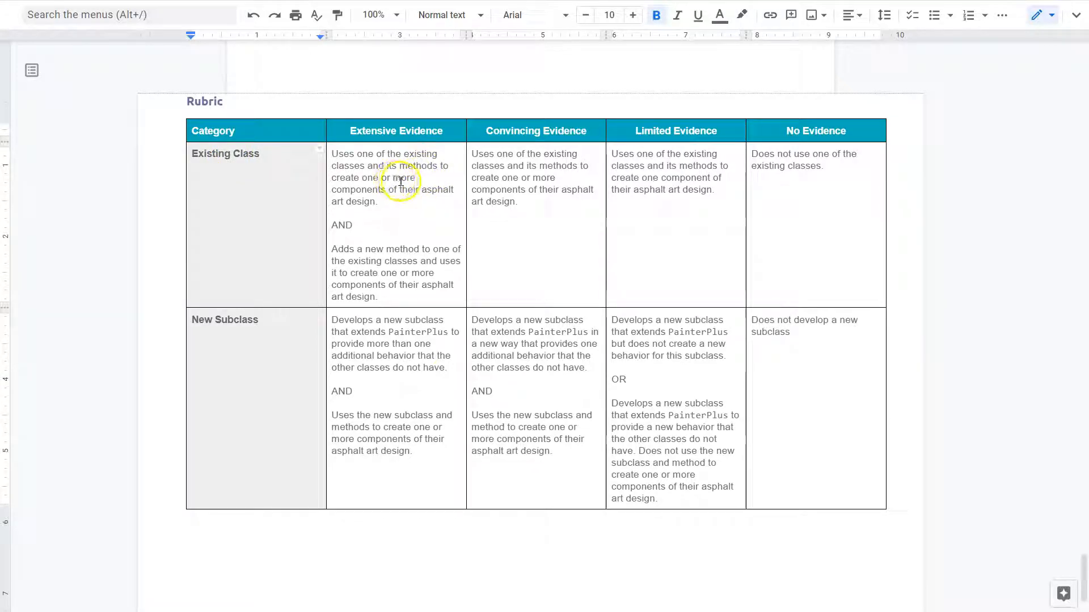
mouse_move(423, 205)
text(.)
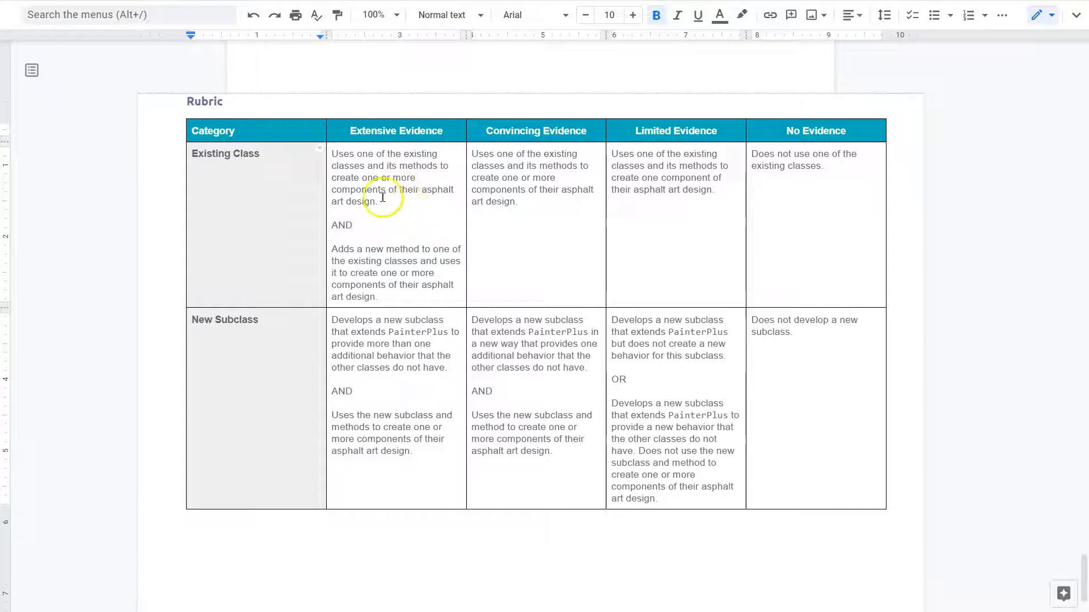
click(378, 202)
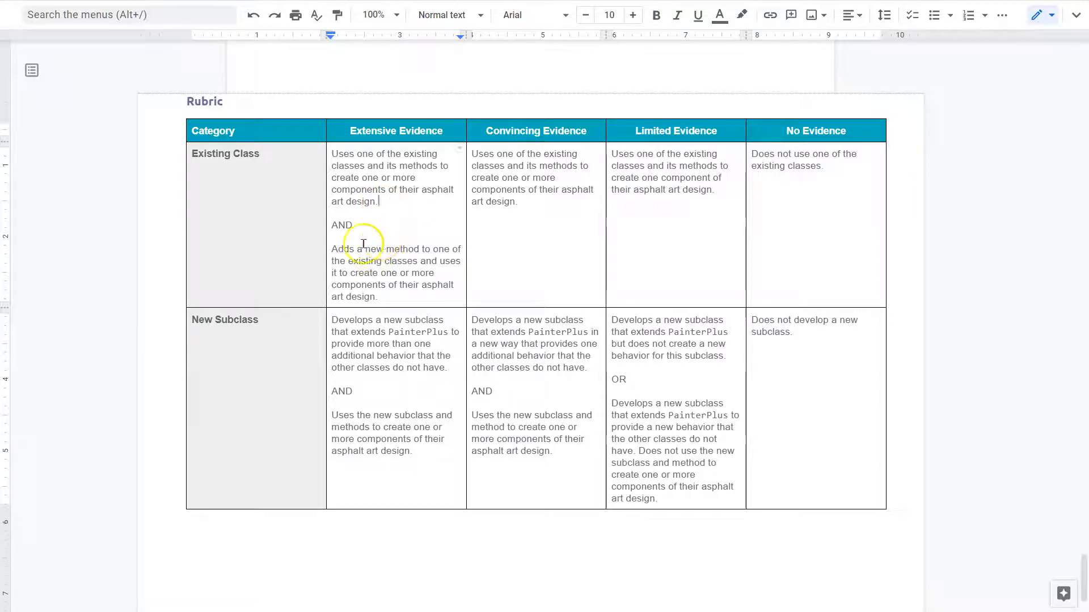
mouse_move(362, 251)
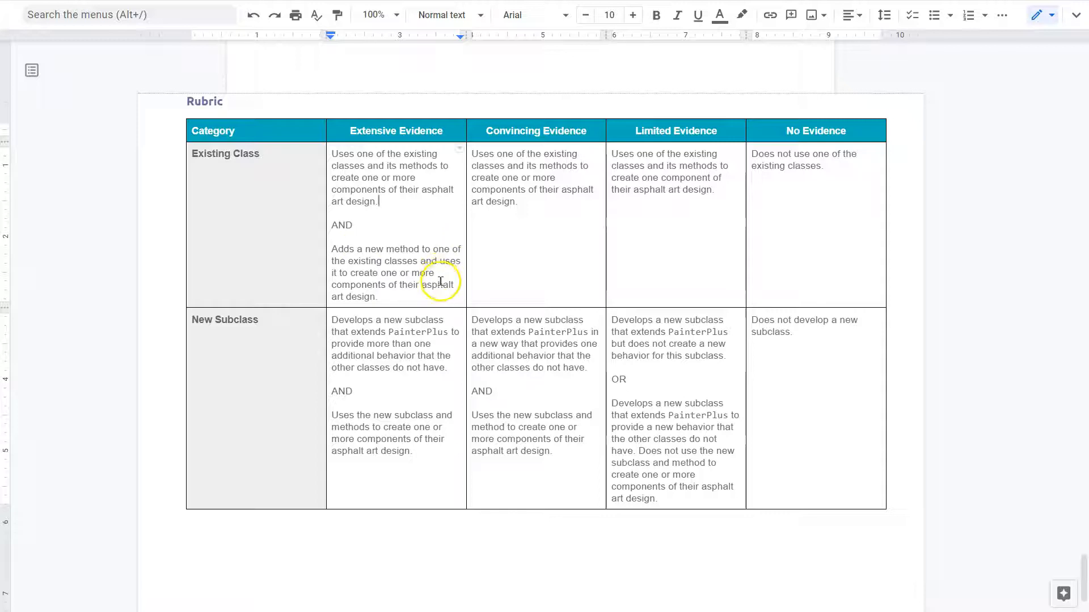
mouse_move(427, 264)
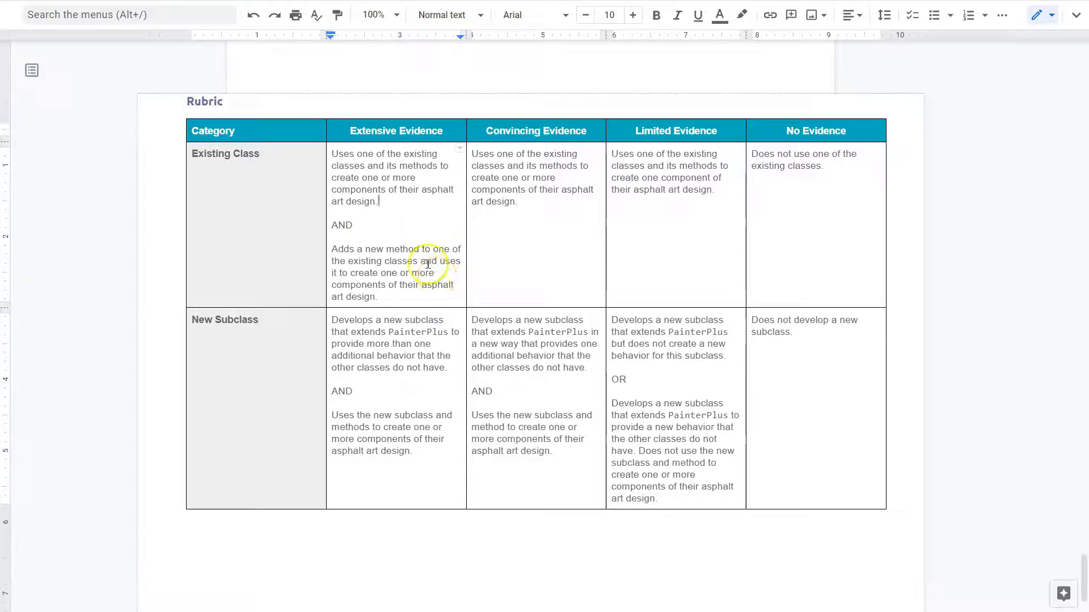
mouse_move(421, 160)
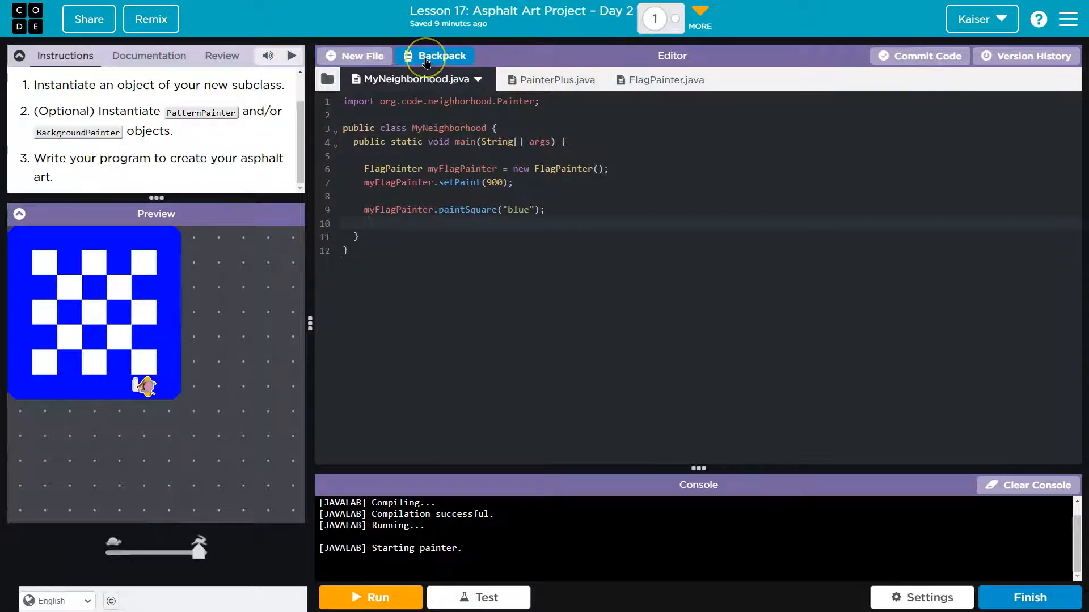
Step: Import BackgroundPainter.java from the backpack into the project
click(435, 56)
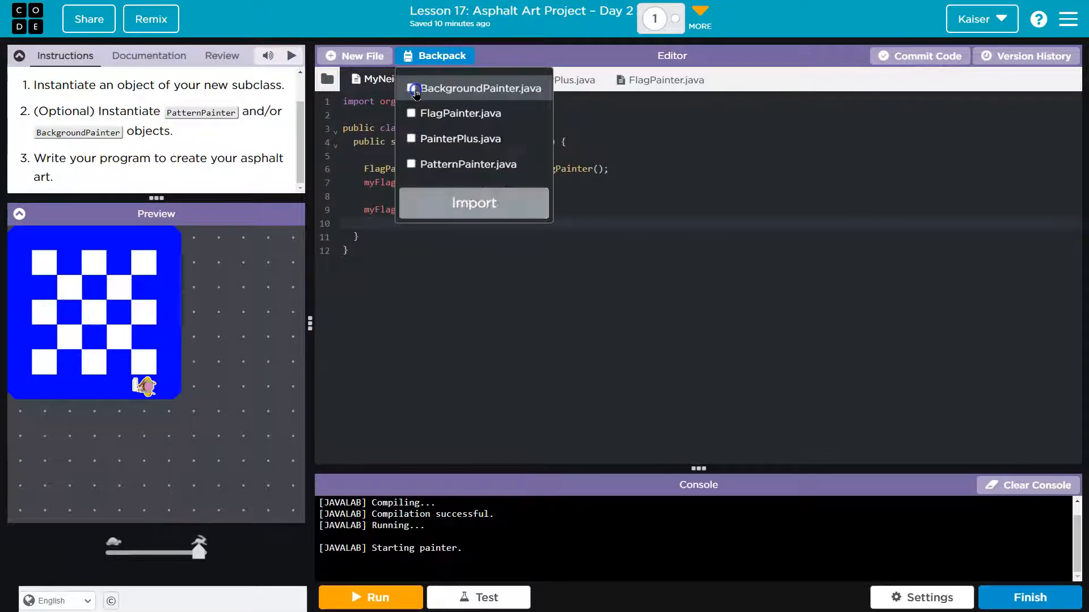
click(411, 89)
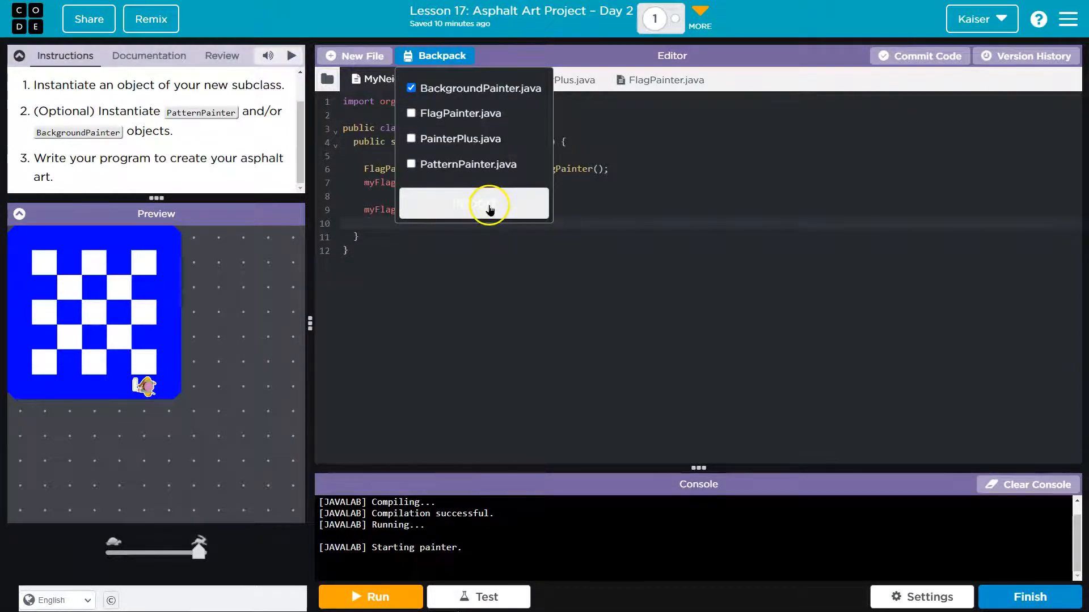
click(474, 203)
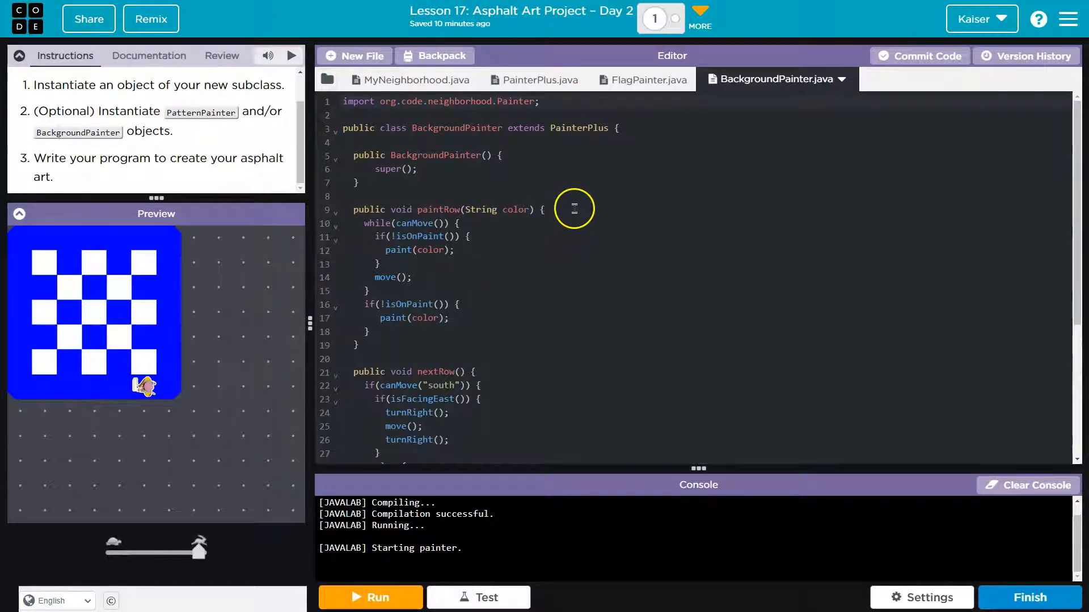
mouse_move(672, 139)
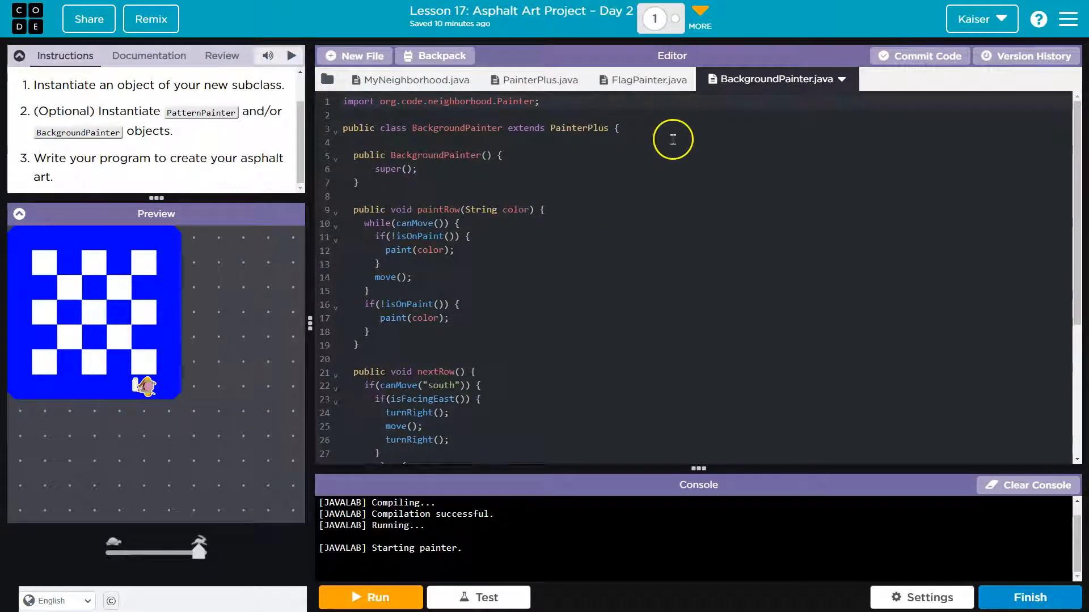
mouse_move(631, 207)
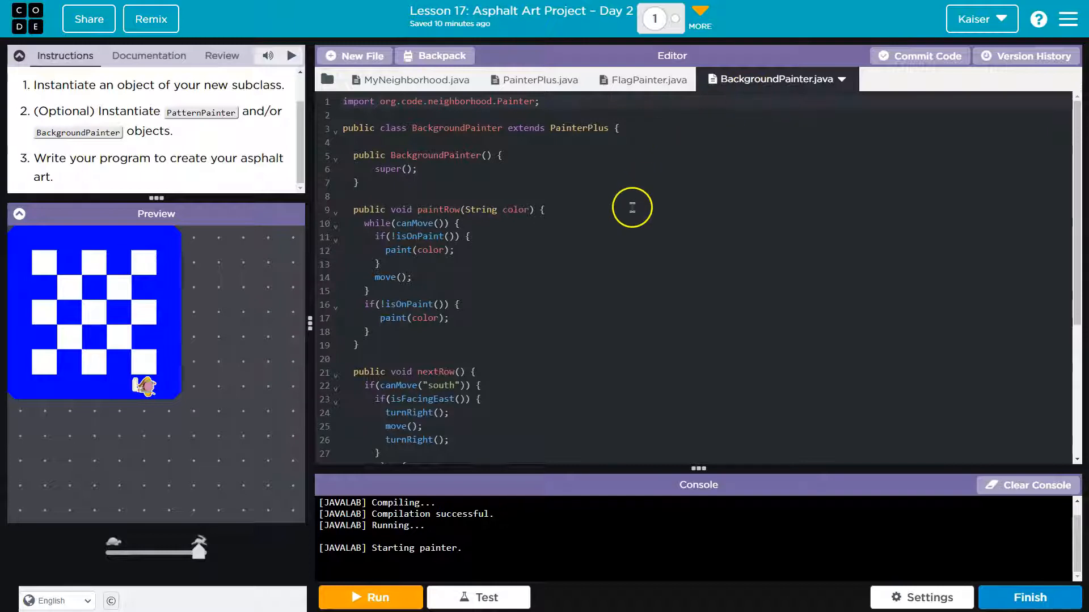
mouse_move(545, 104)
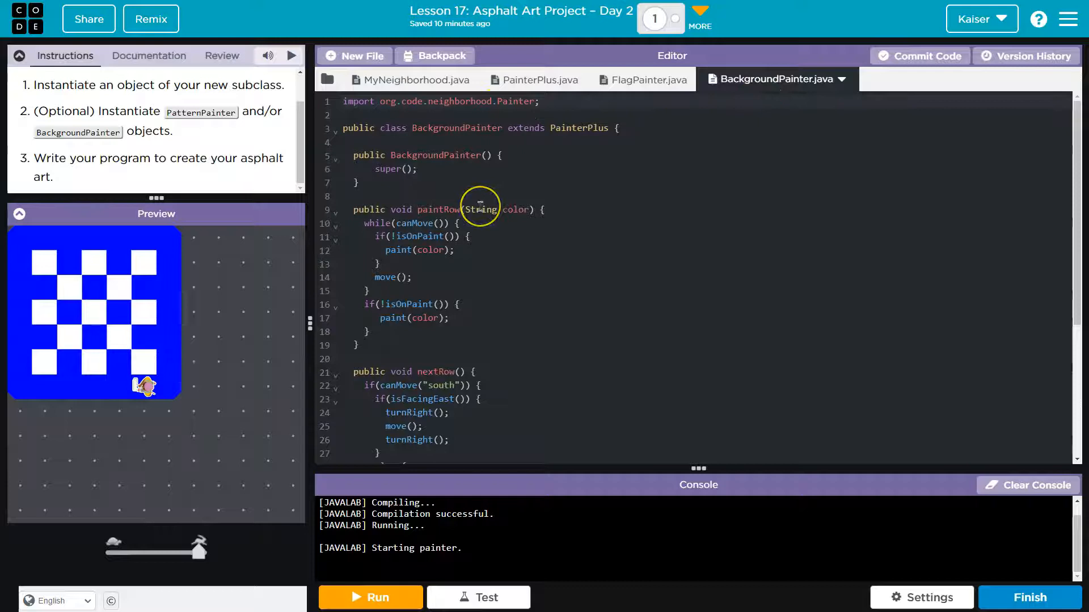
mouse_move(480, 210)
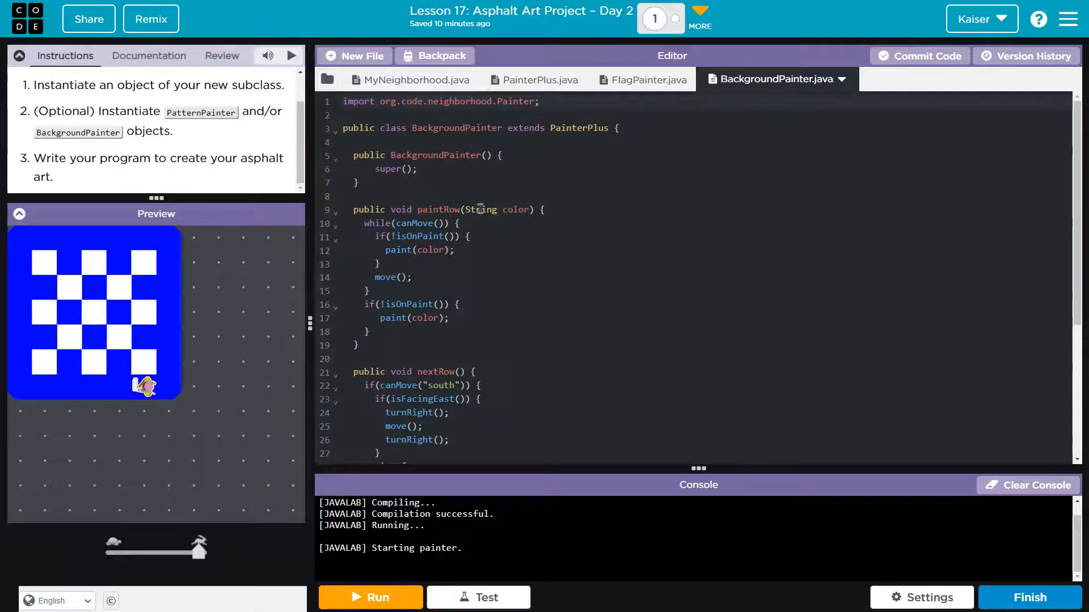
mouse_move(171, 241)
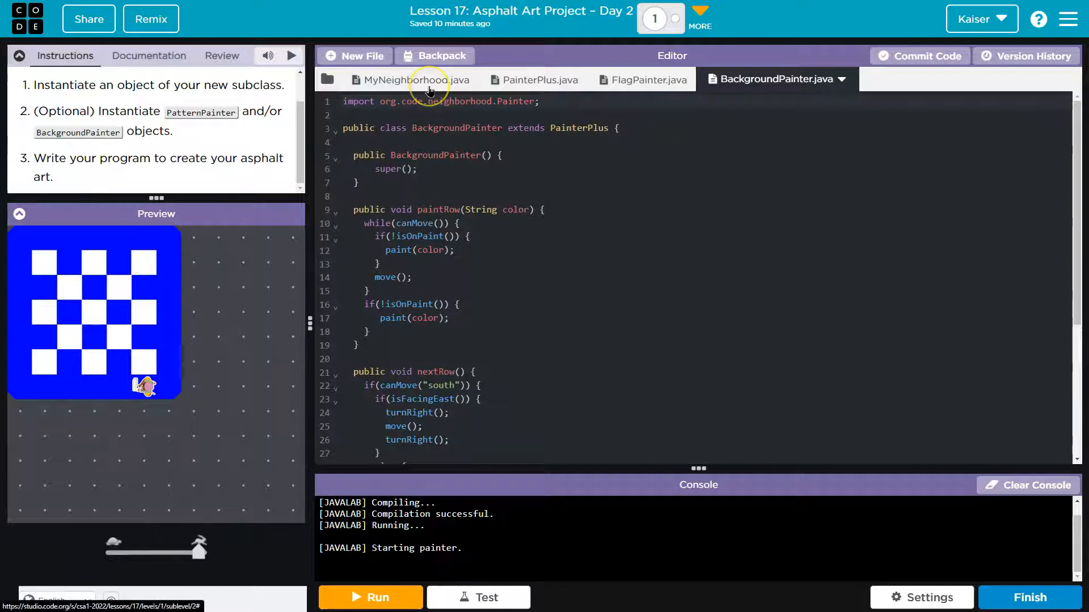
Step: Return to MyNeighborhood.java after reviewing the BackgroundPainter class
click(399, 80)
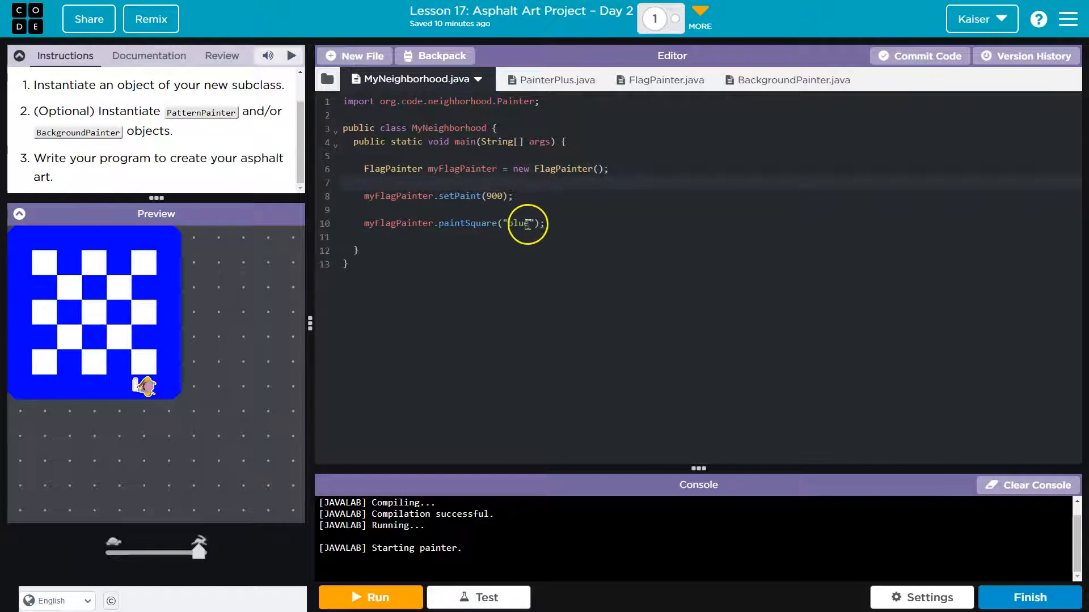
Step: Create myBackgroundPainter as a new BackgroundPainter and set its paint to 900
text(BackgroundPainter myBackgroudPainter =)
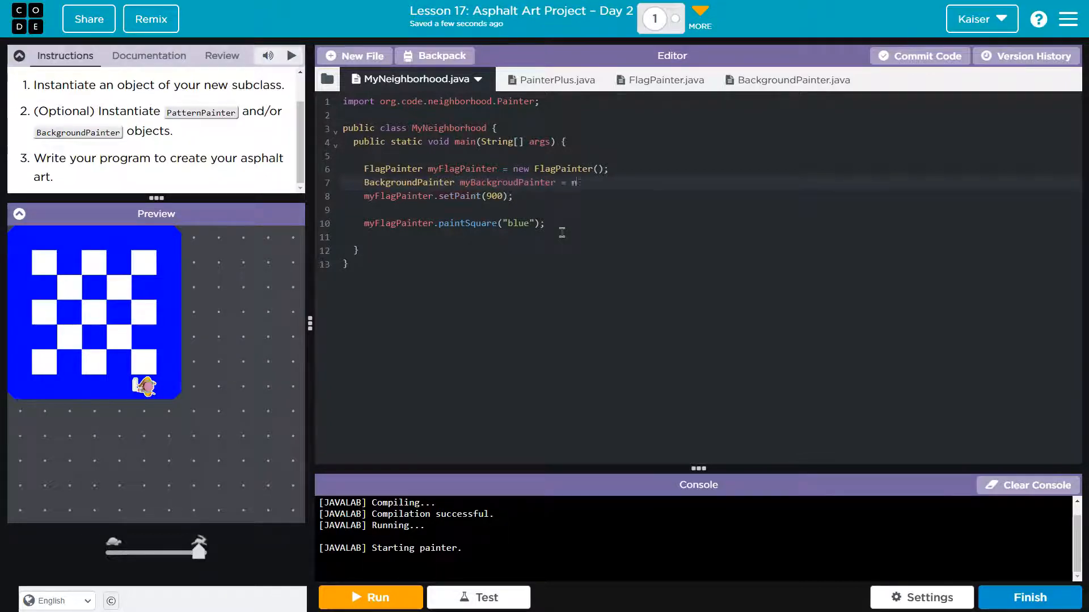
text(new BackgroundPainter();)
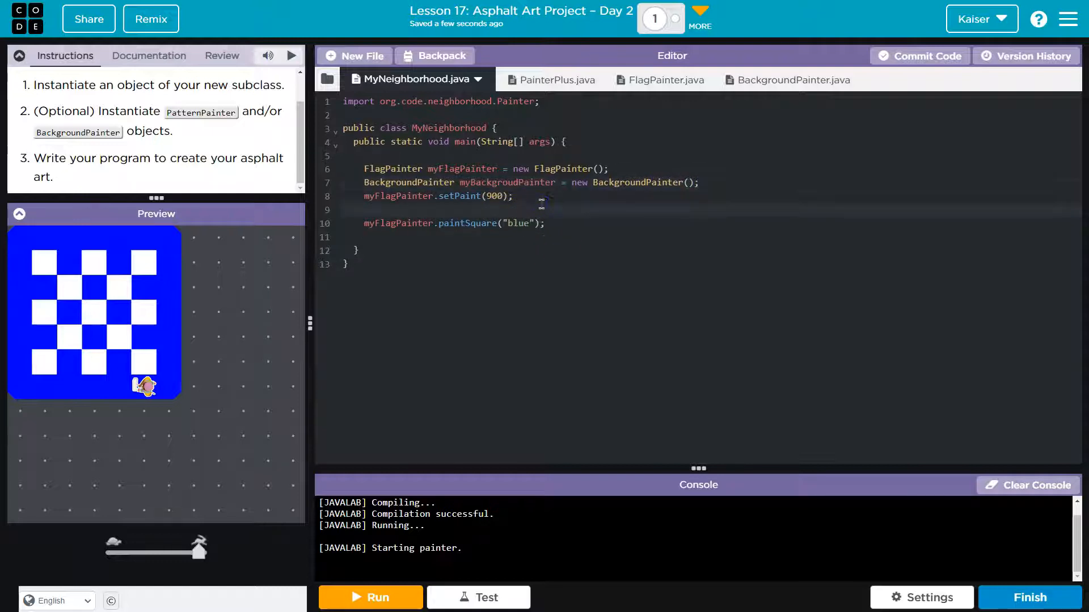
key(Enter)
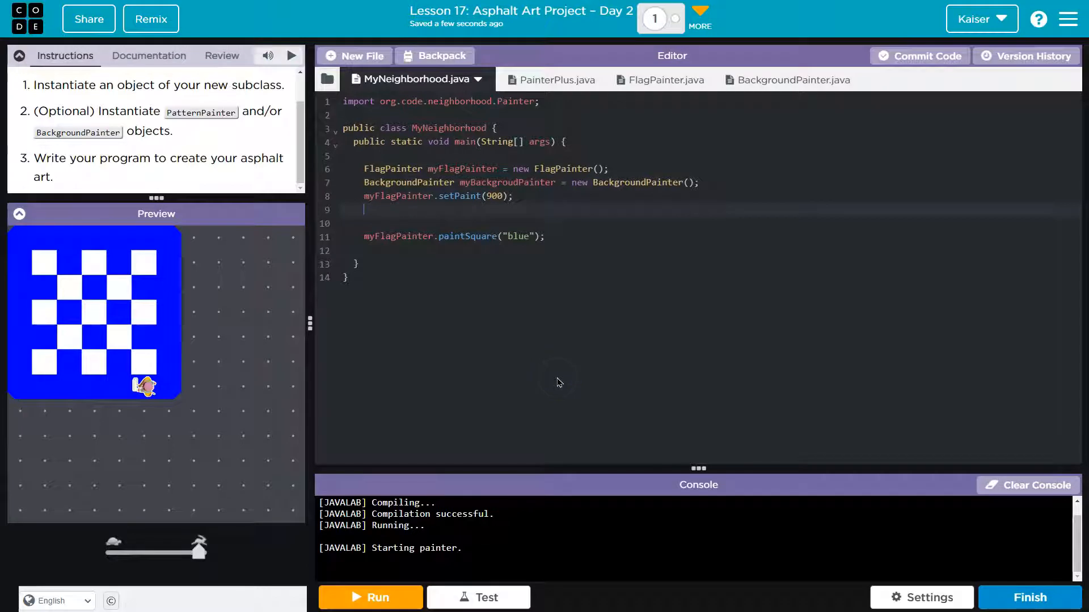
text(myBackgroundPainter.set)
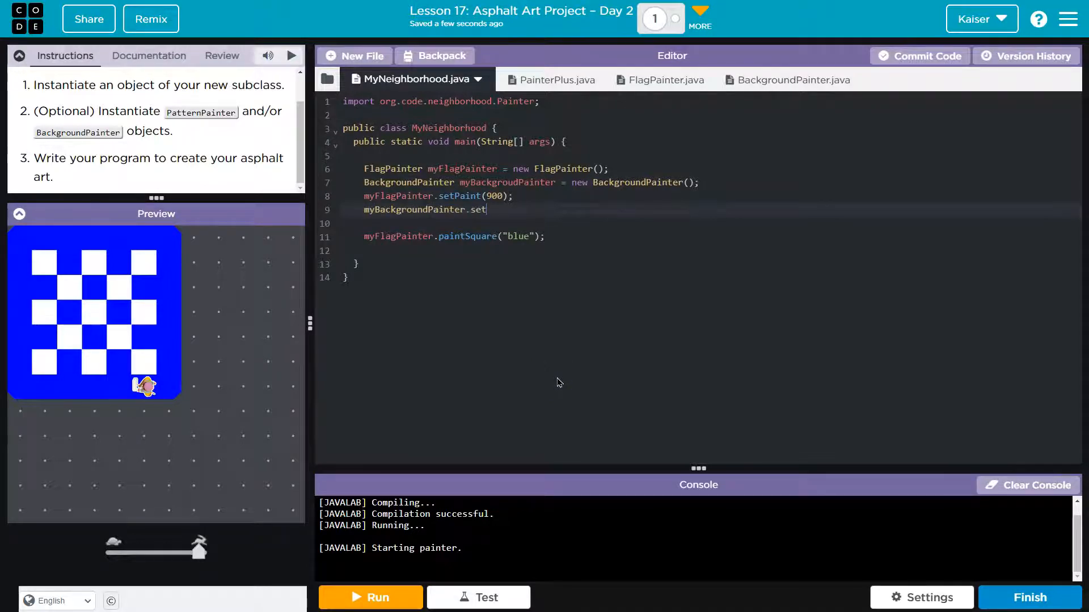
text(Paint(900);)
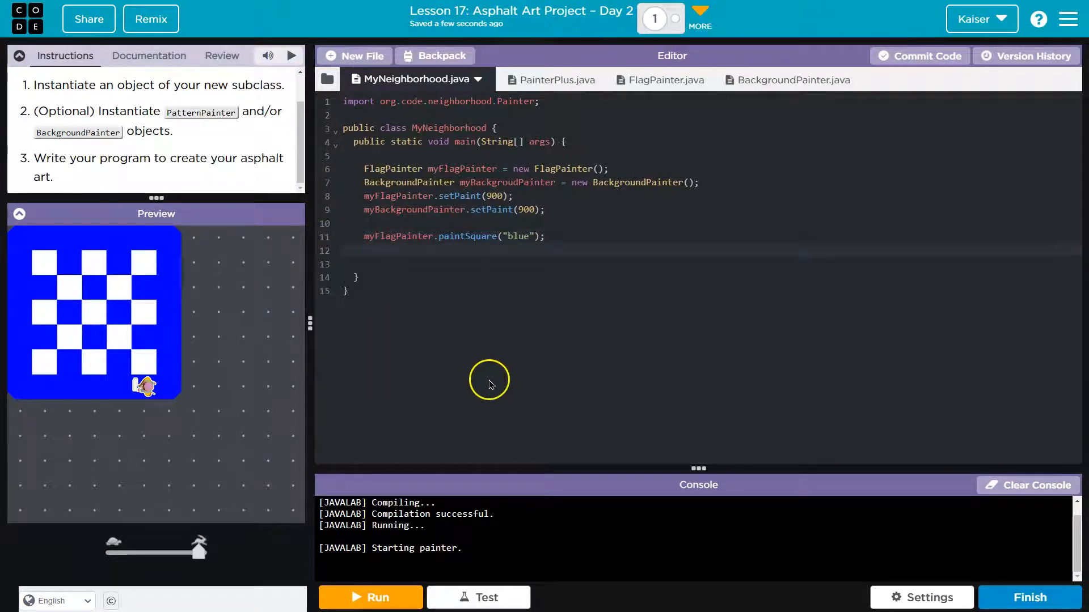
Step: Begin a myBackgroundPainter method call and check BackgroundPainter.java for available methods
text(myBack)
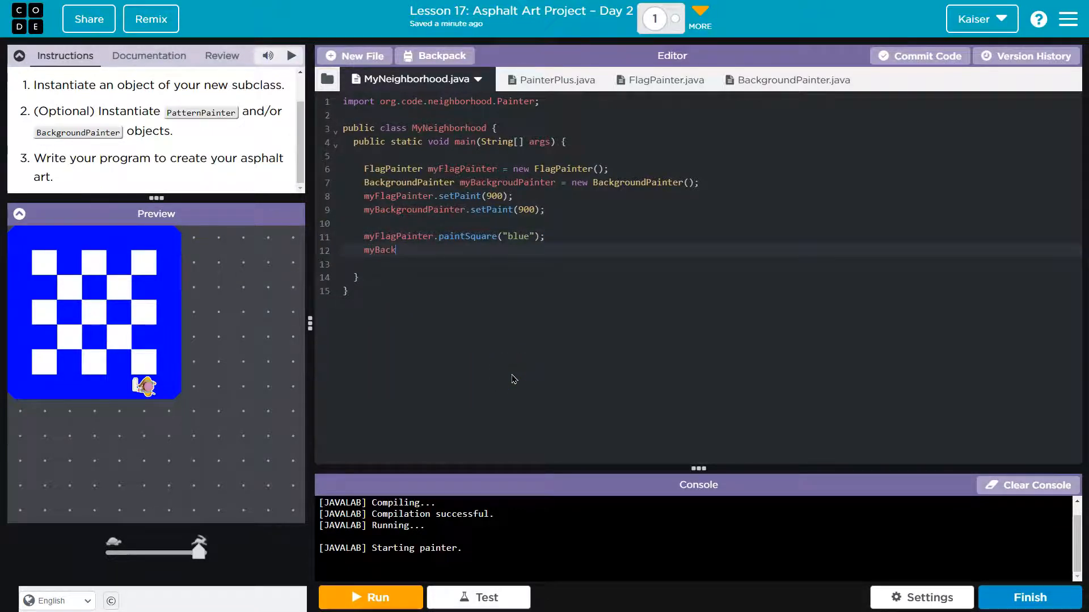
text(groundPainter.)
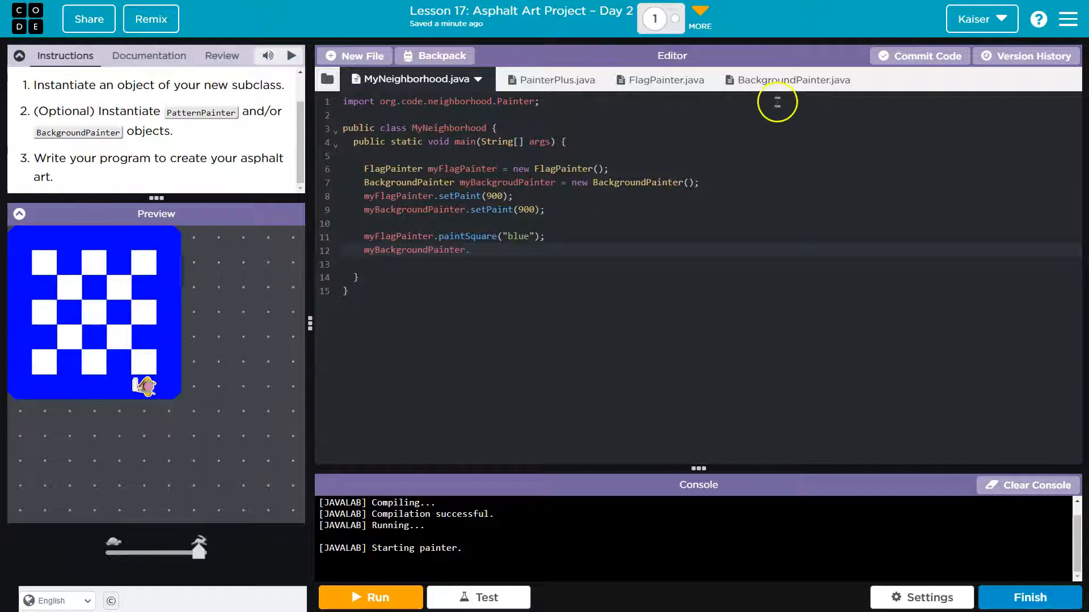
click(793, 80)
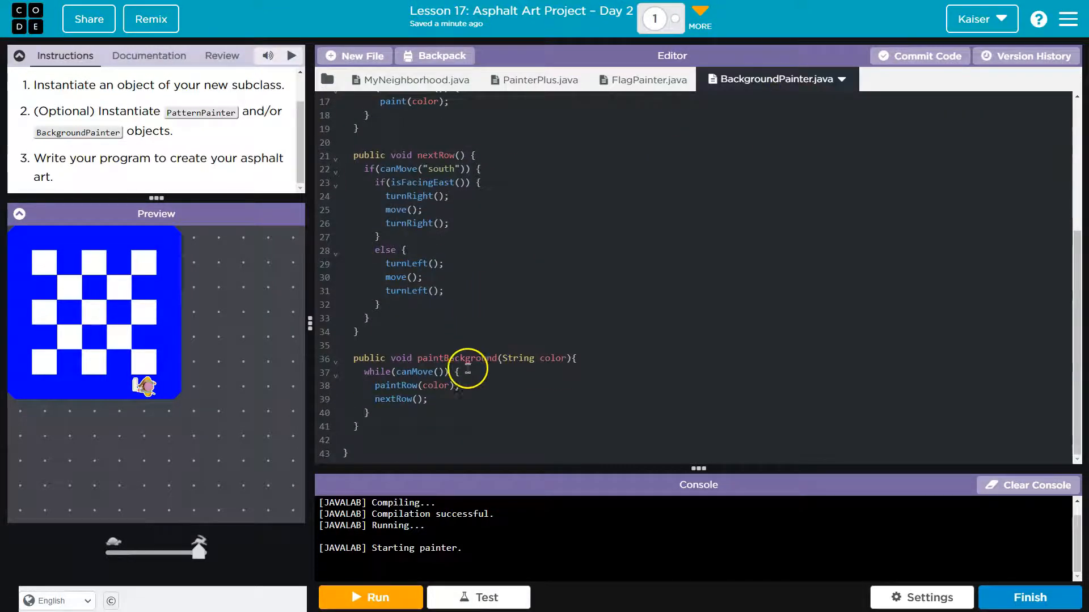
Step: Call paintBackground("red") on the background painter and run, hitting a missing-variable error
click(414, 79)
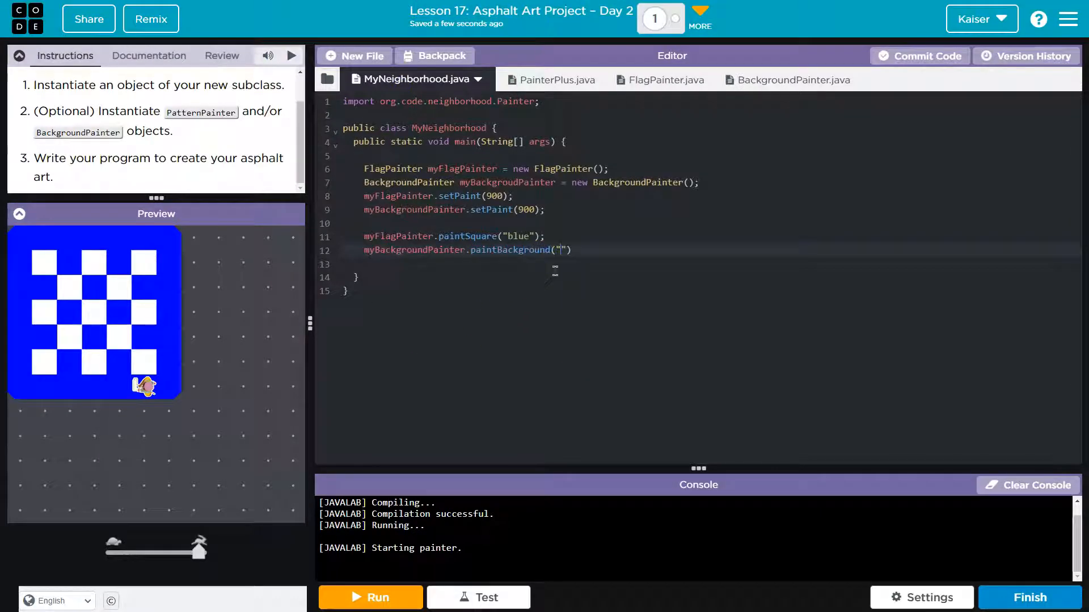
text(red)
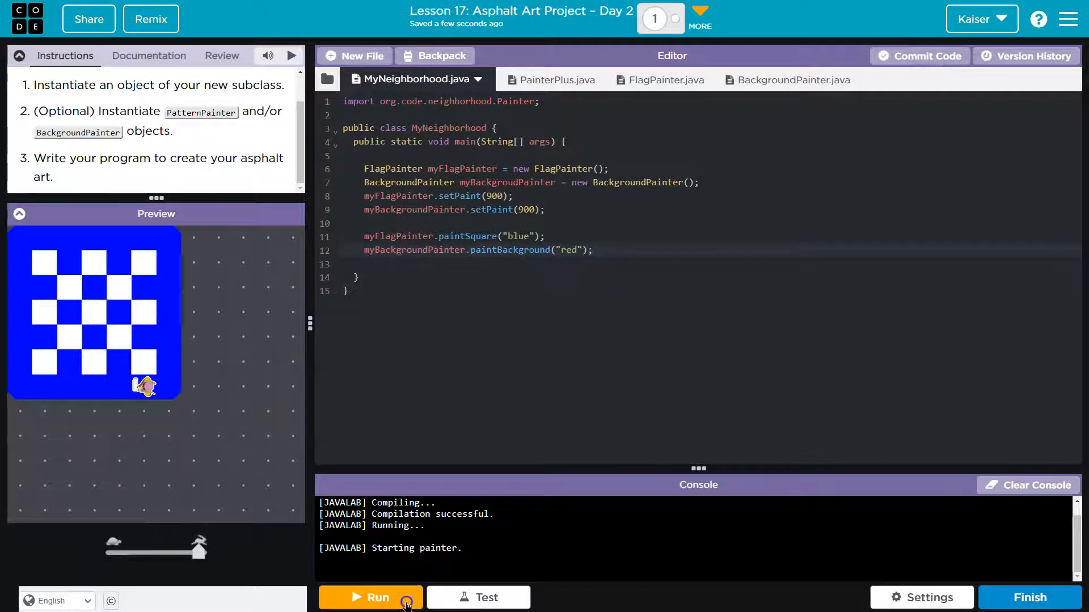
click(370, 597)
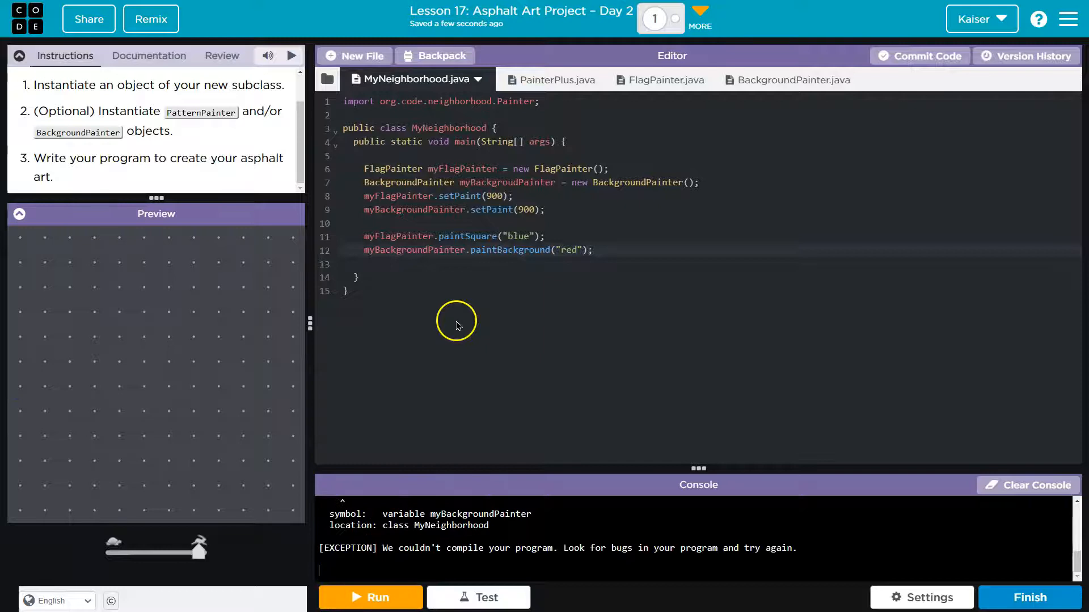
Step: Correct the variable to myBackgroundPainter and rerun, painting the background red
click(370, 597)
text(n)
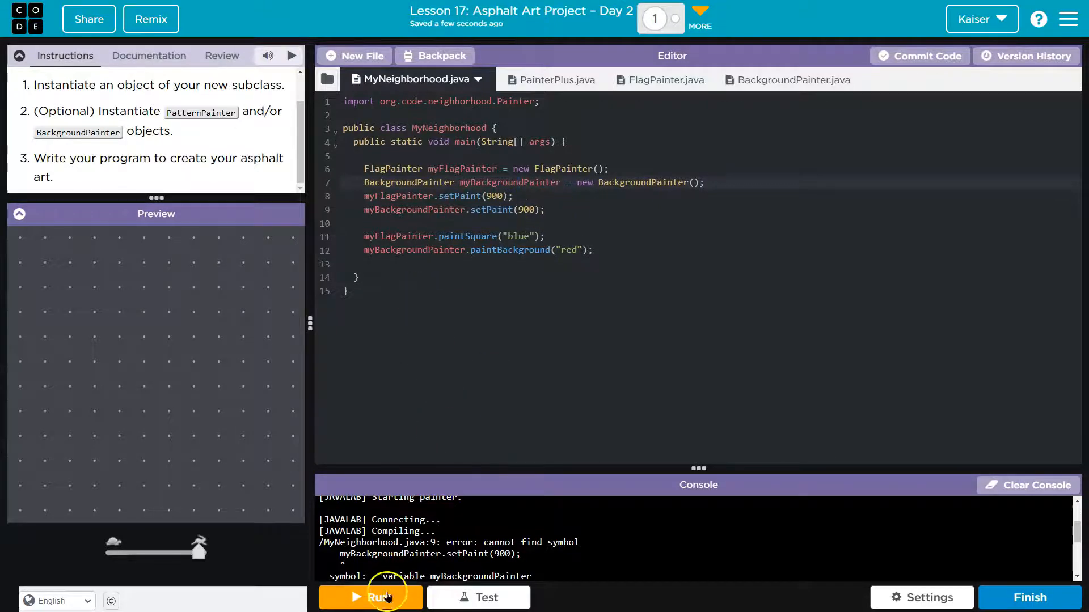
click(370, 597)
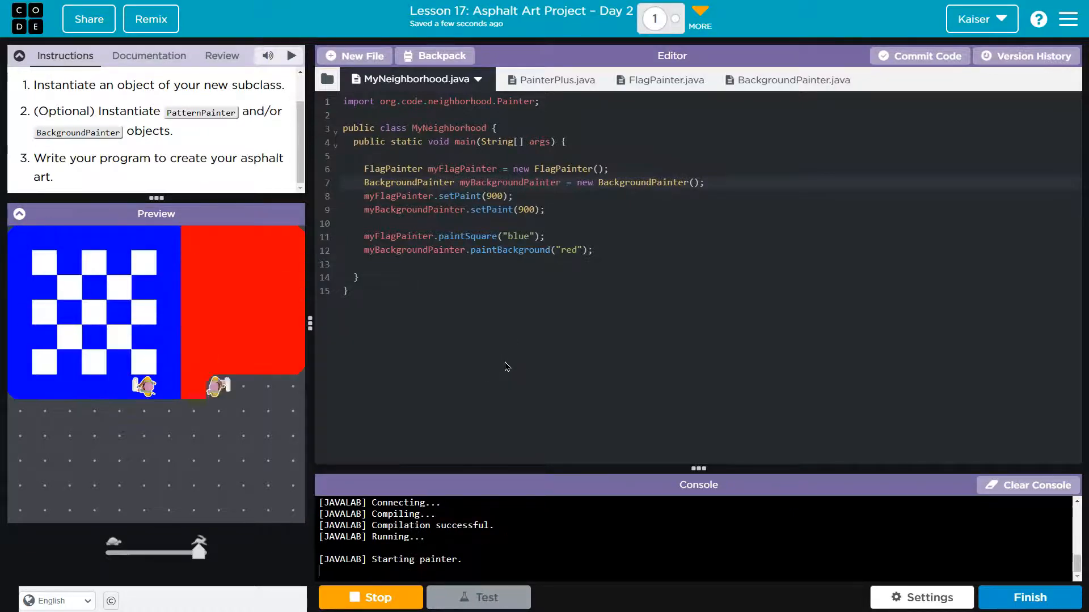
click(370, 597)
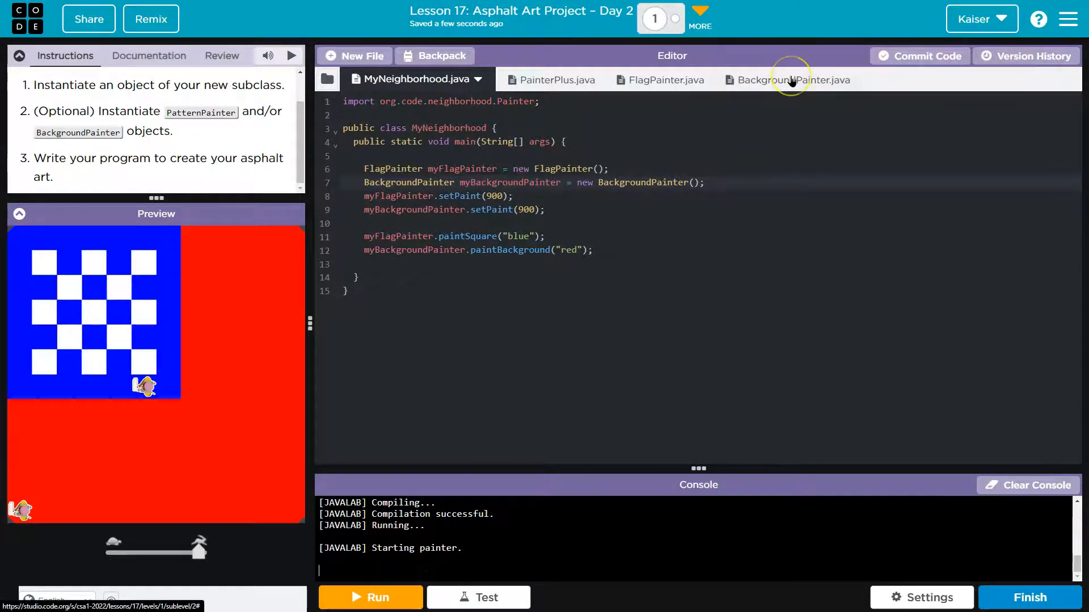
Step: Add paintWhiteStripedBackground(String color) with a while(canMove()) loop calling paintRow(color) and nextRow()
click(783, 80)
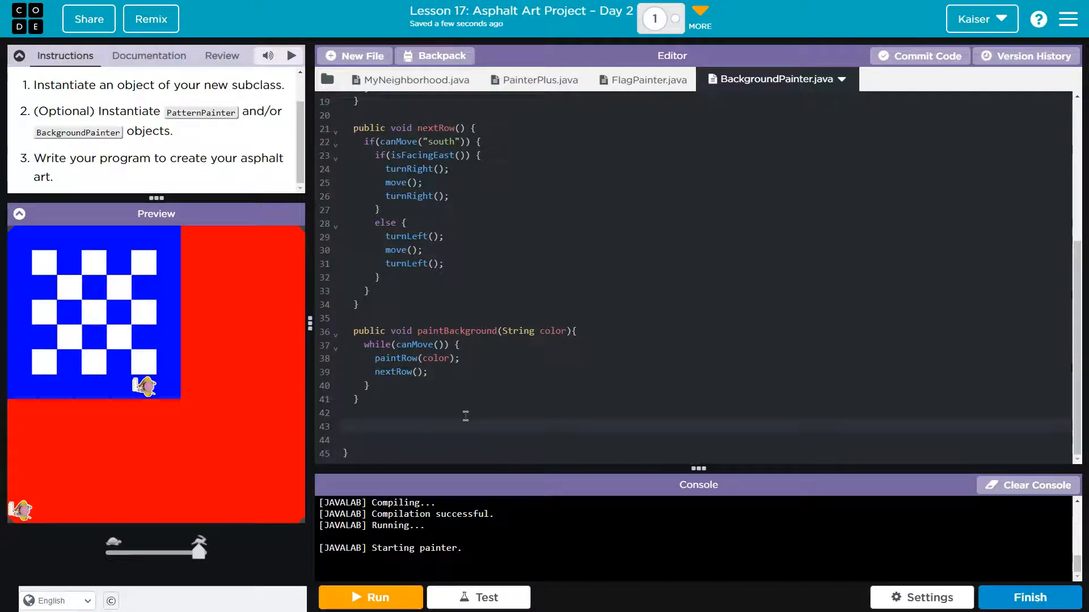
click(431, 421)
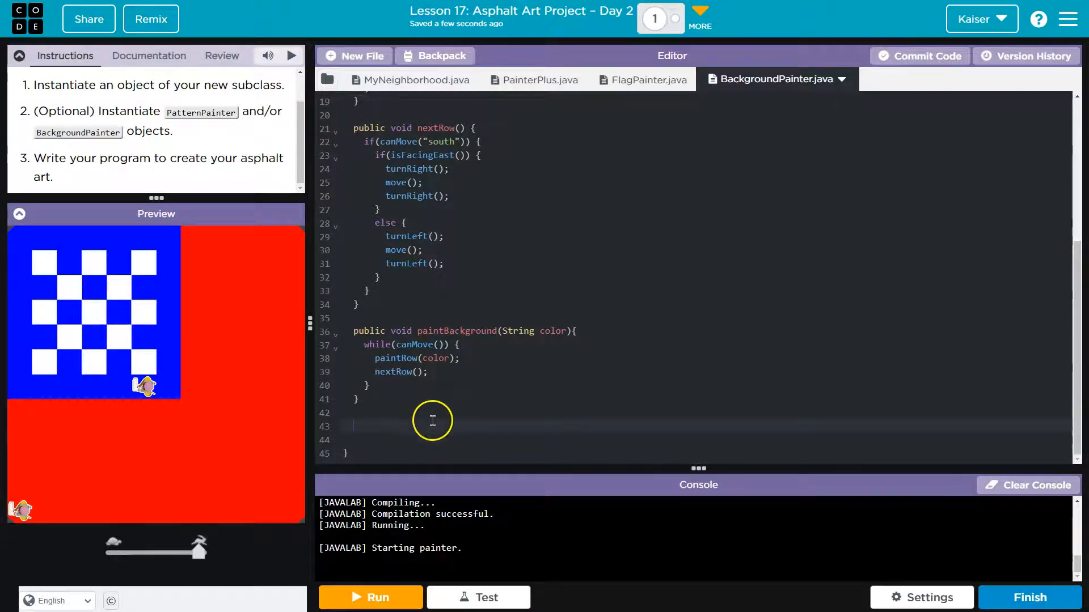
text(public void paintStripedBackground(String color) {)
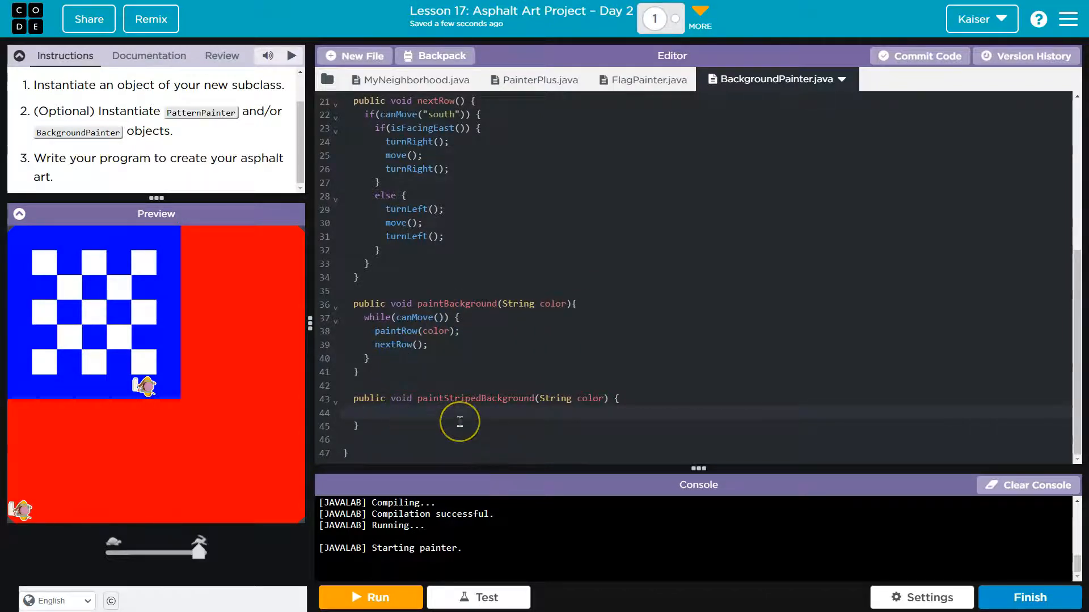
text(while())
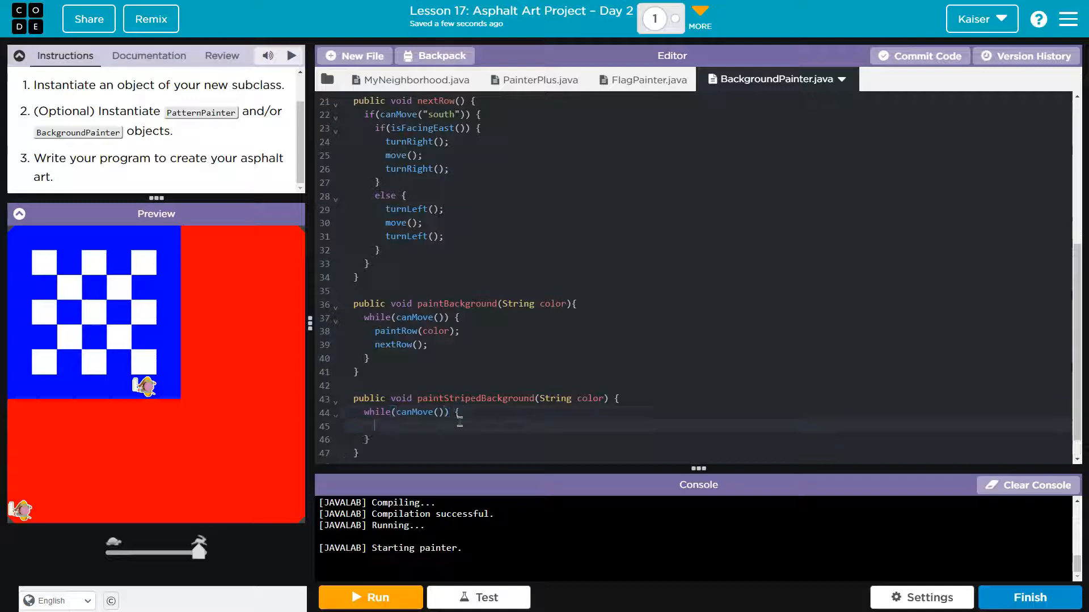
text(paintRow)
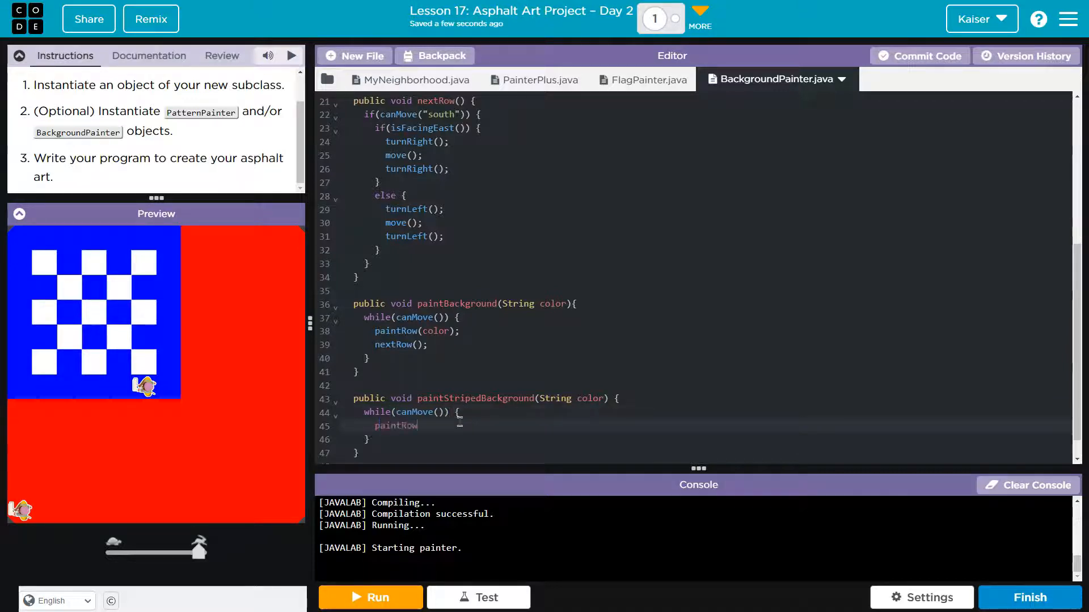
text((color);)
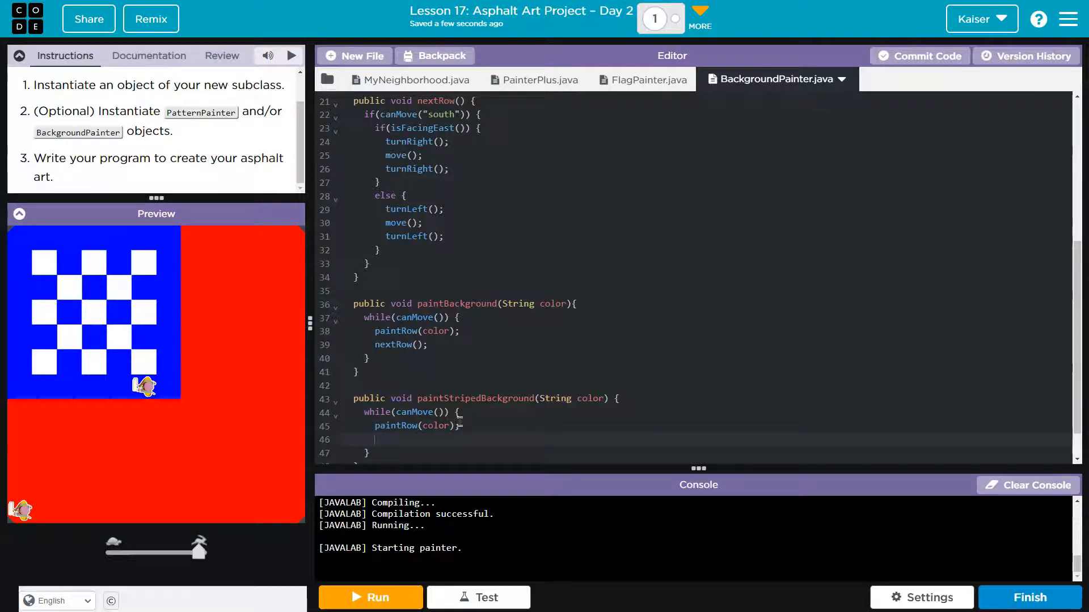
text(nextRow();)
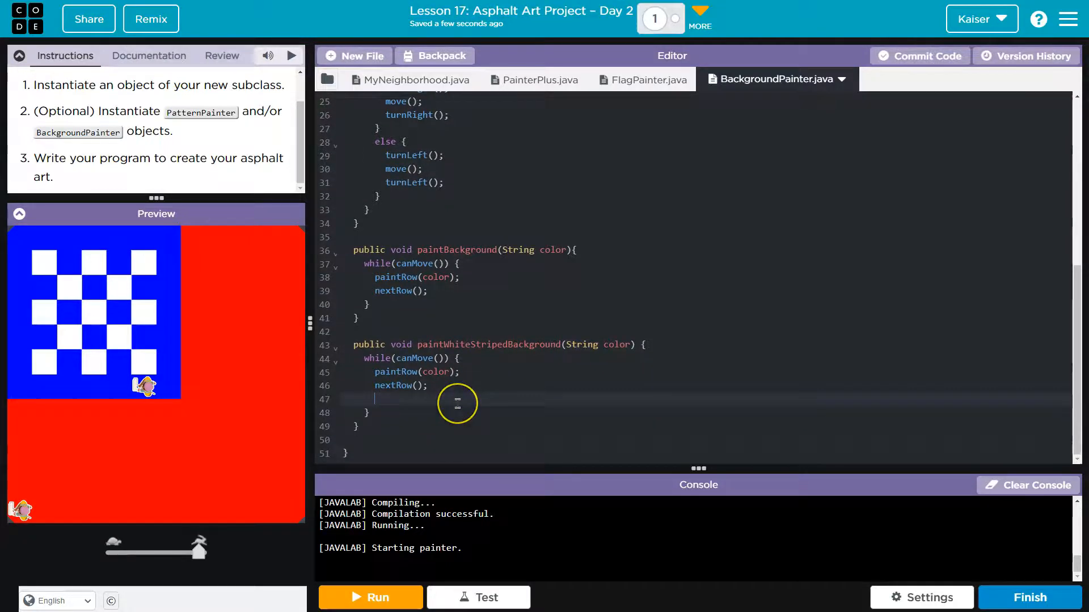
Step: Inside the loop add if(canMove()) { paintRow("white"); nextRow(); }
text(paintRow("white");)
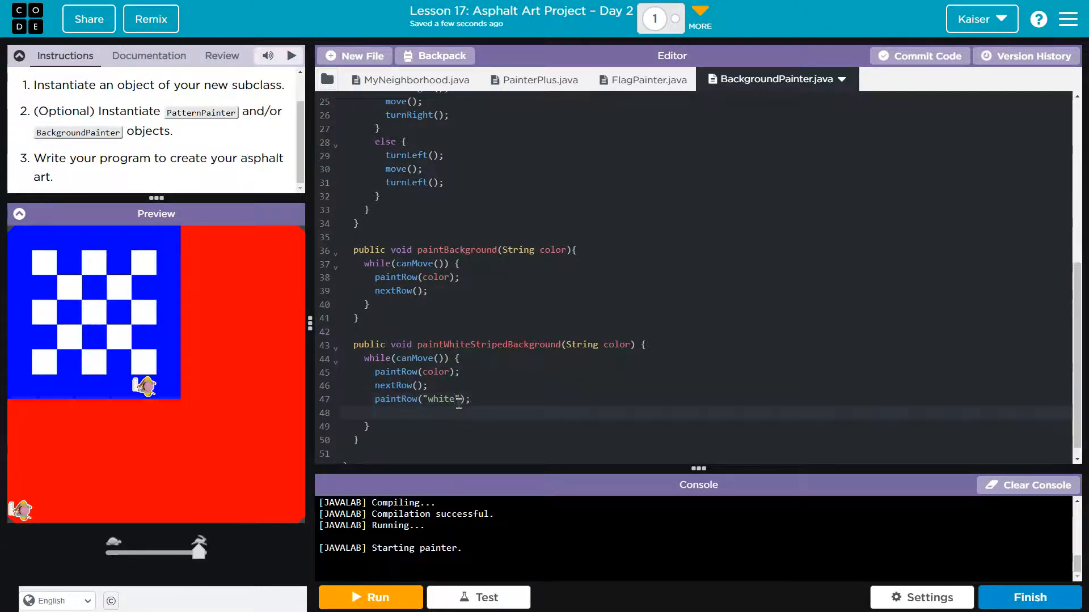
text(nextRow()
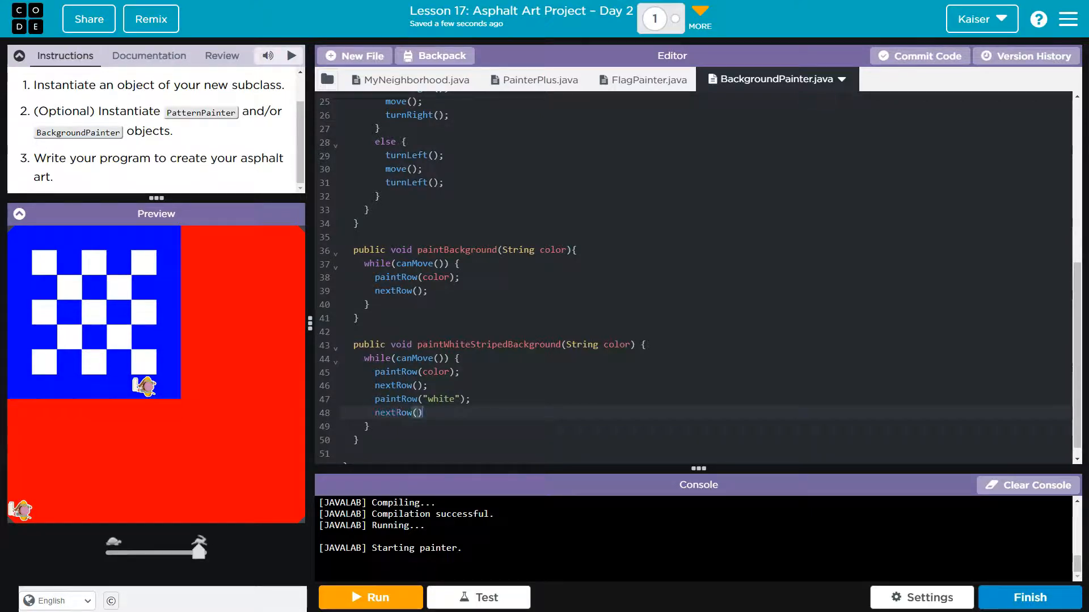
scroll(up, 3)
text(;)
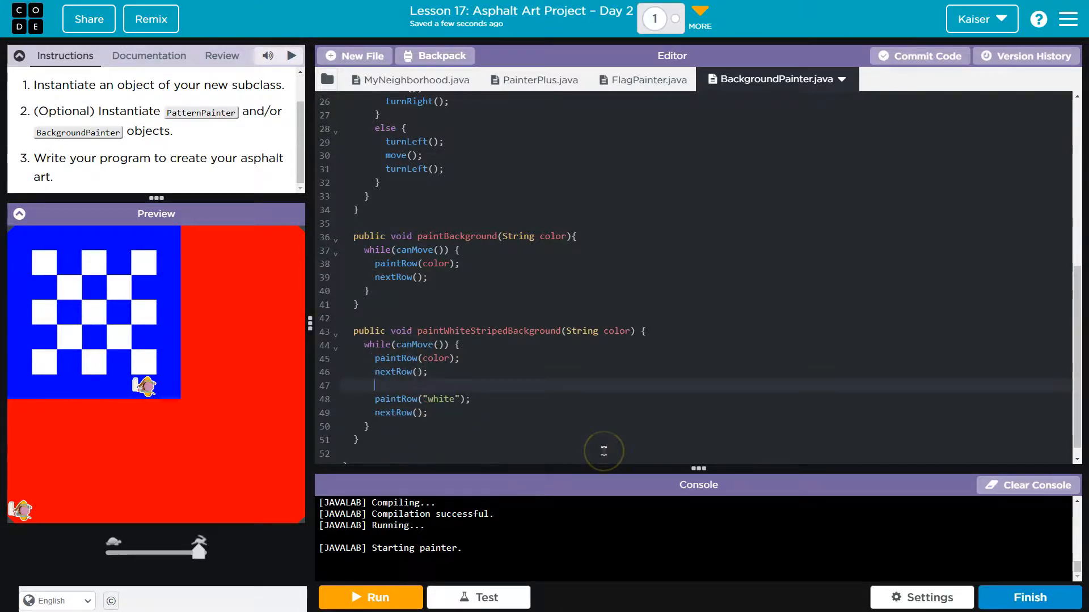
text(if())
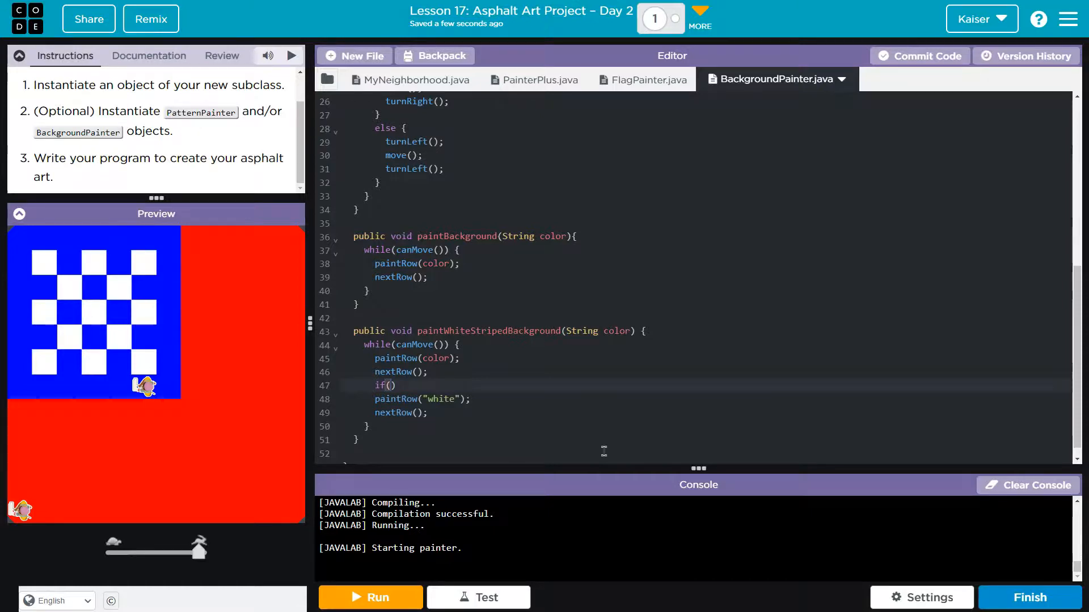
text(canMove()
text(})
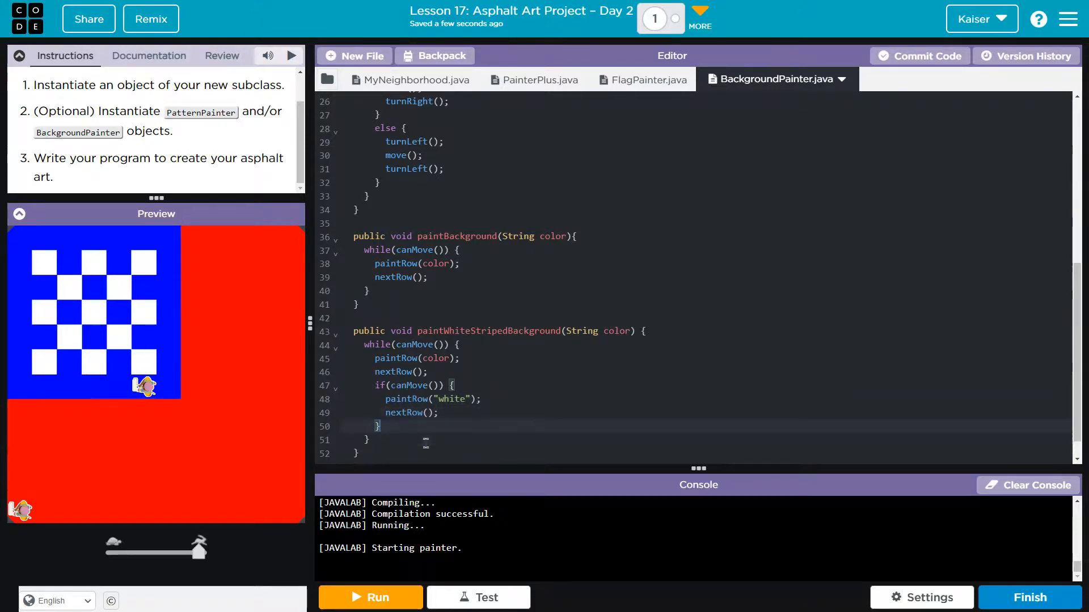
mouse_move(401, 262)
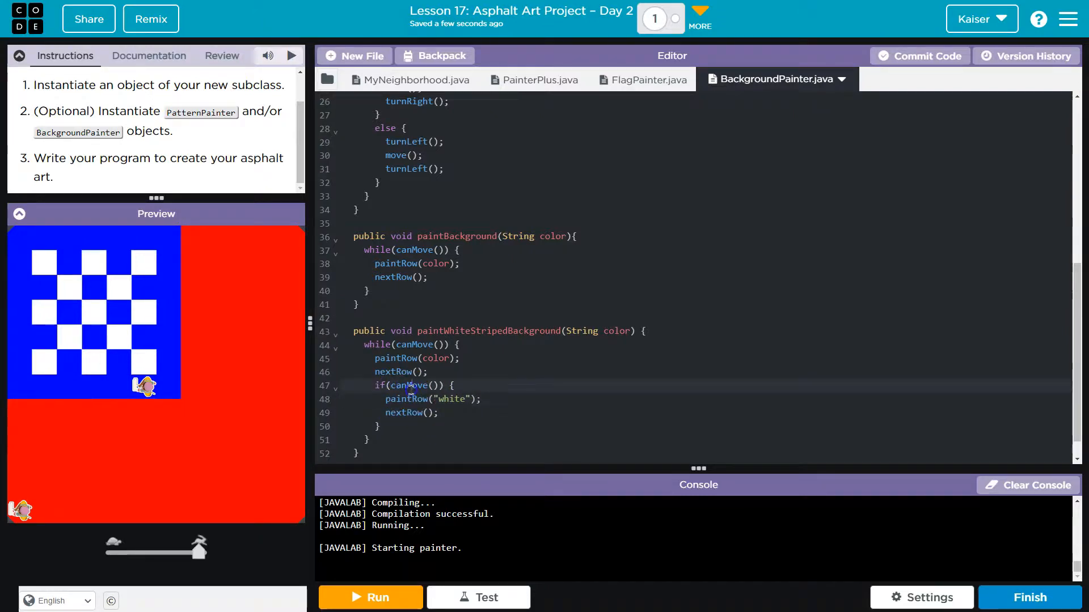
scroll(up, 3)
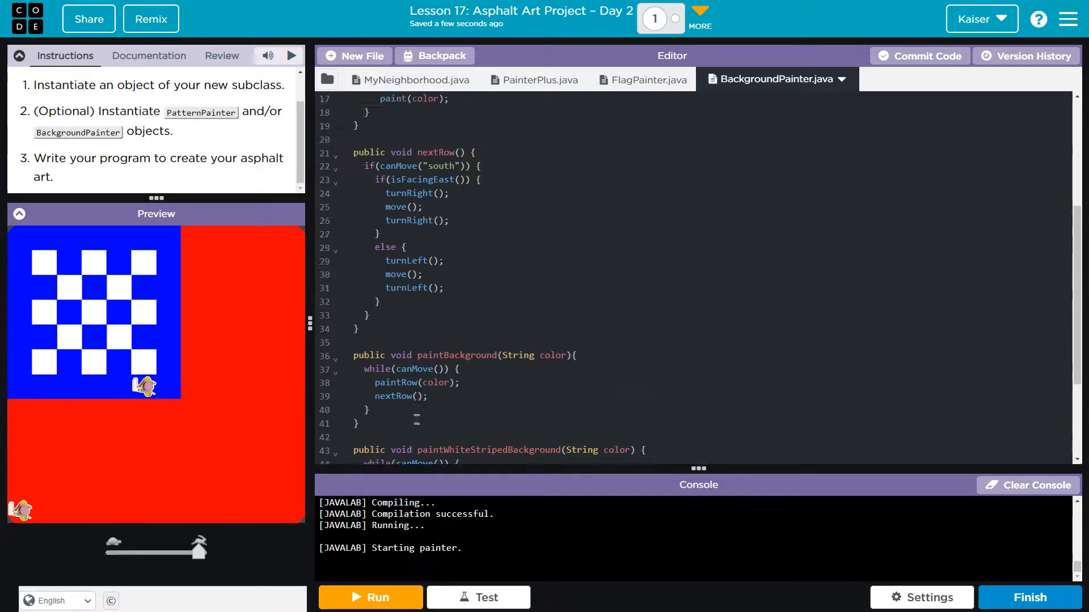
scroll(down, 3)
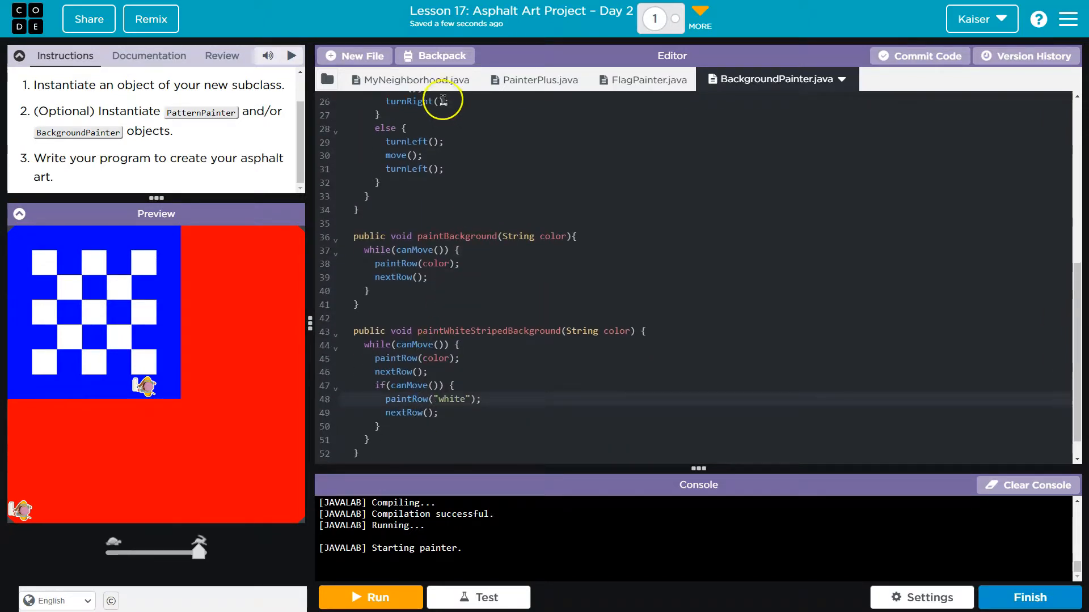
Step: Run MyNeighborhood.java to paint red-and-white stripes beside the canton, then run tests
click(414, 80)
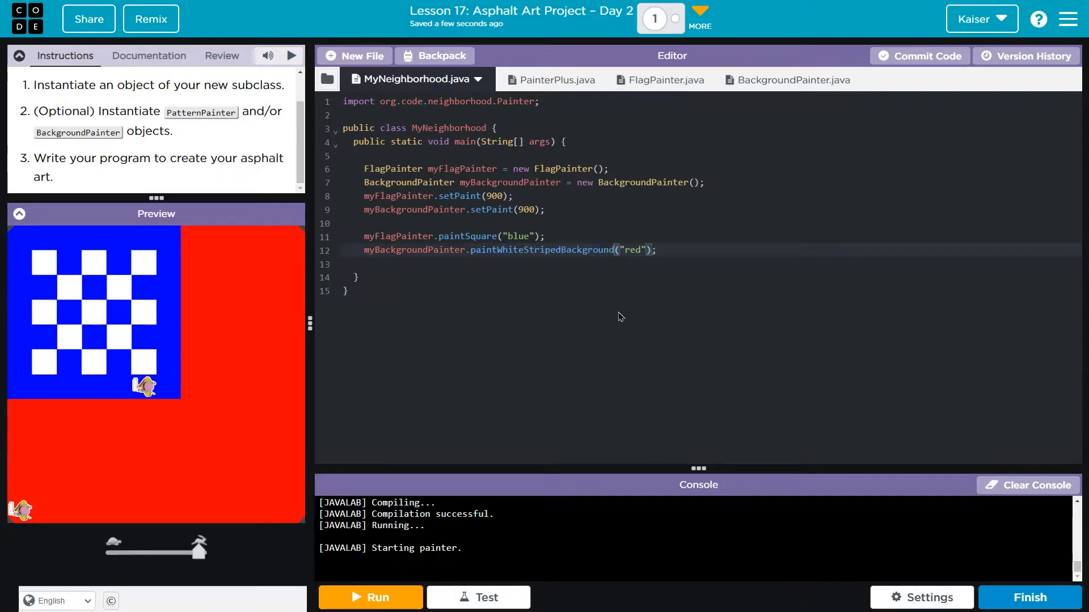
click(370, 597)
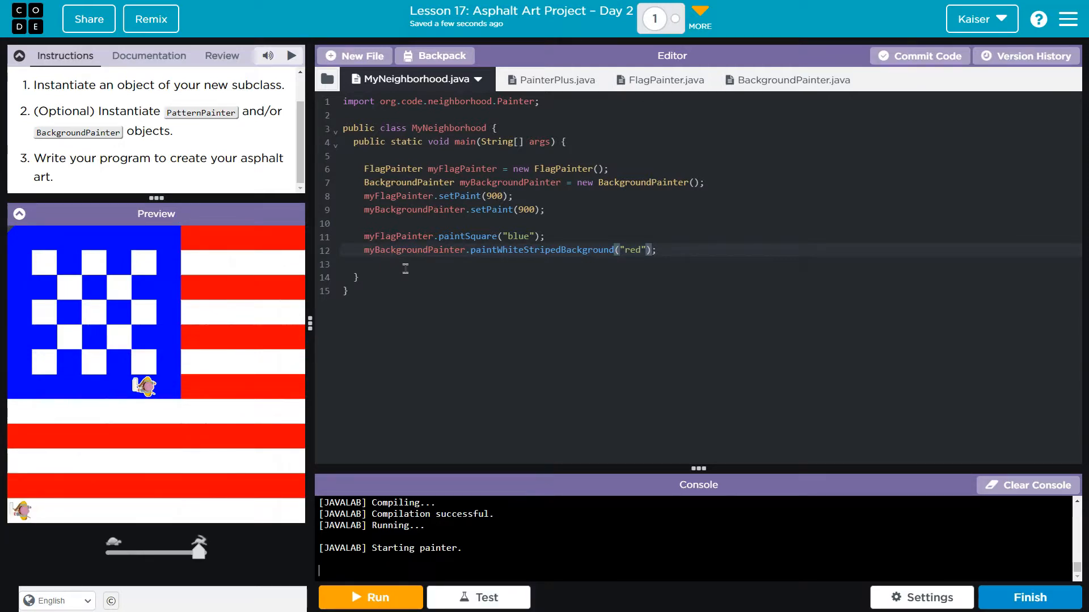
mouse_move(751, 80)
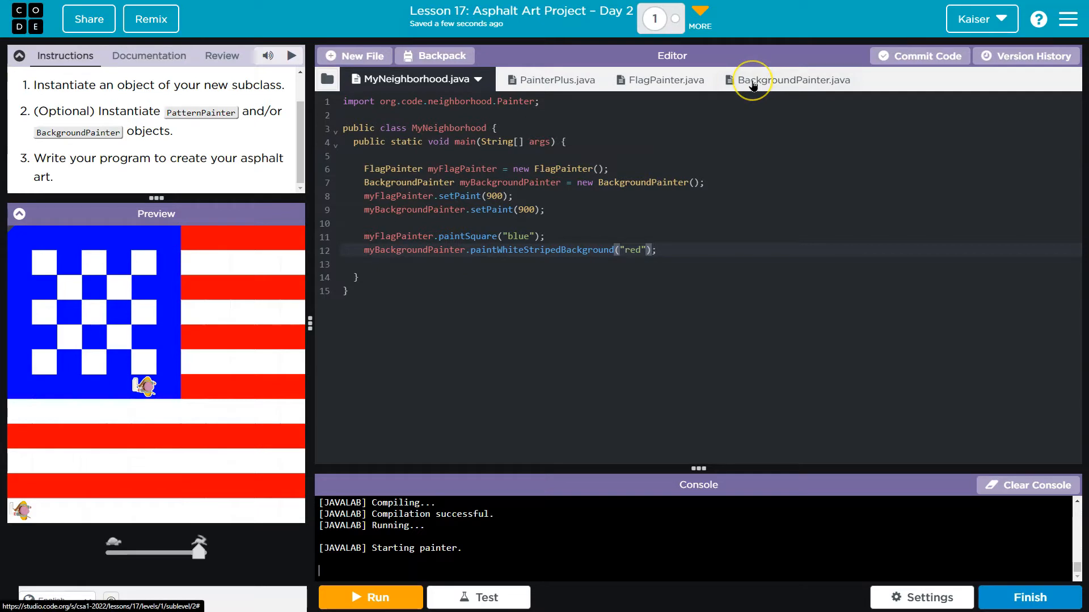
mouse_move(752, 79)
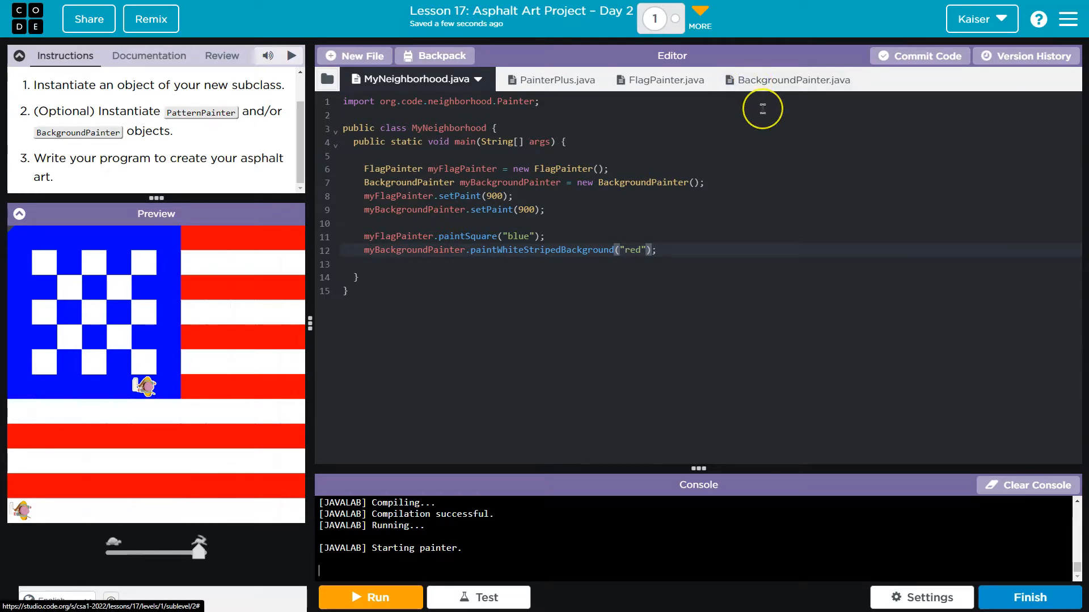
mouse_move(761, 87)
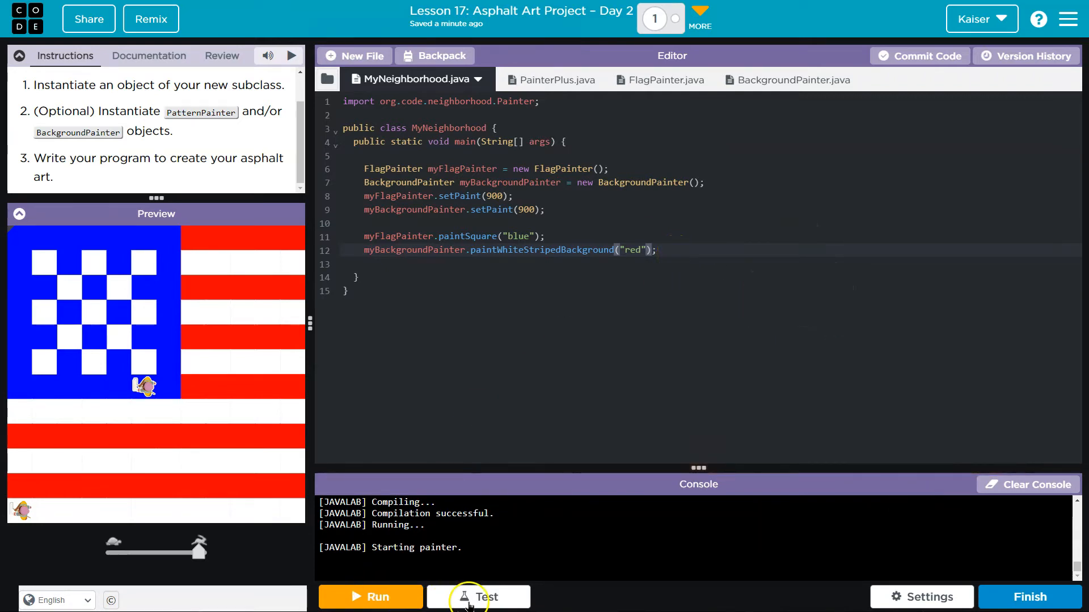
click(479, 597)
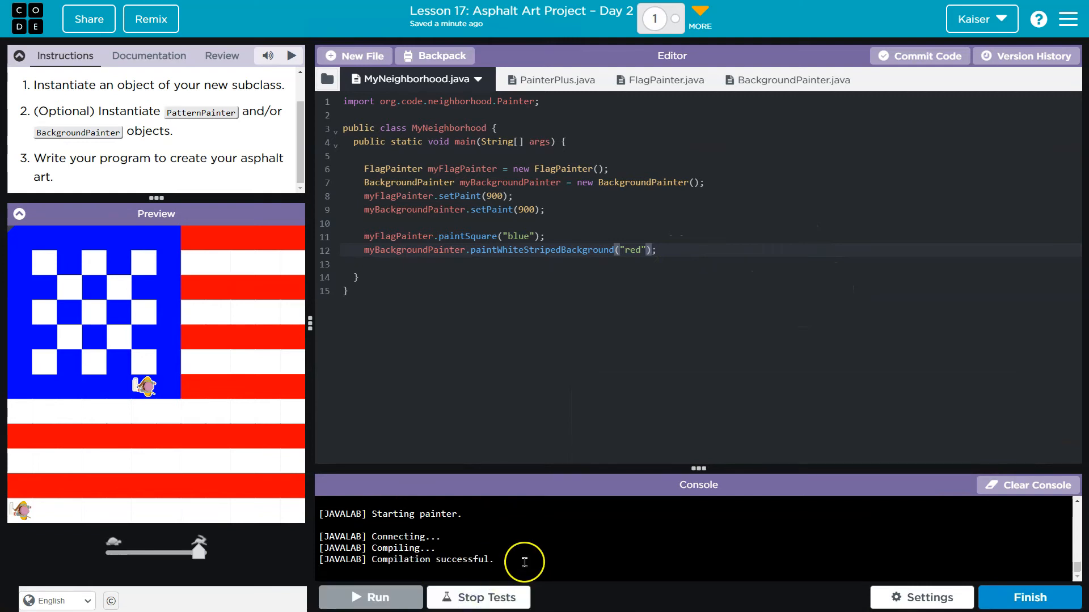
click(479, 597)
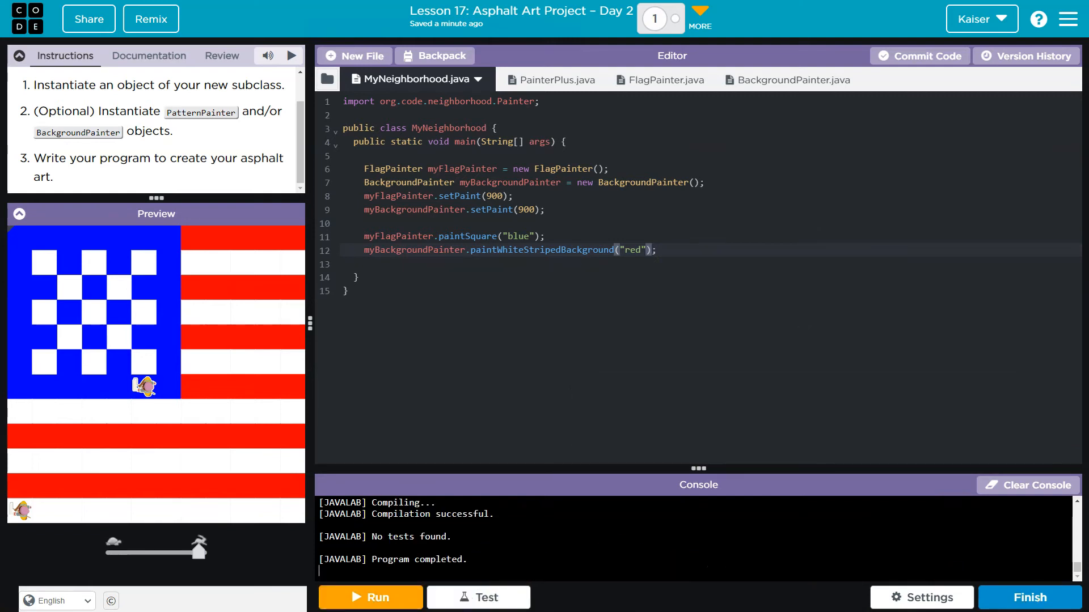